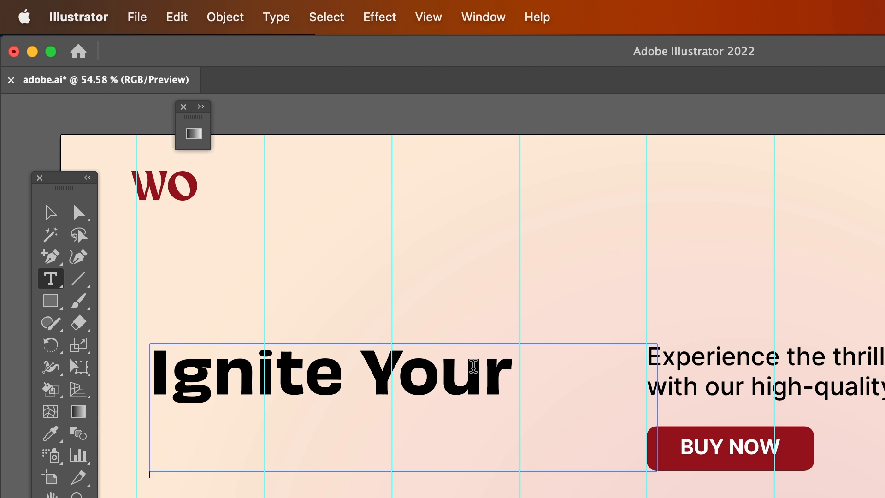
Step: Type 'Adventure' so the headline reads 'Ignite Your Adventure'
{"action": "type", "text": "Adventure"}
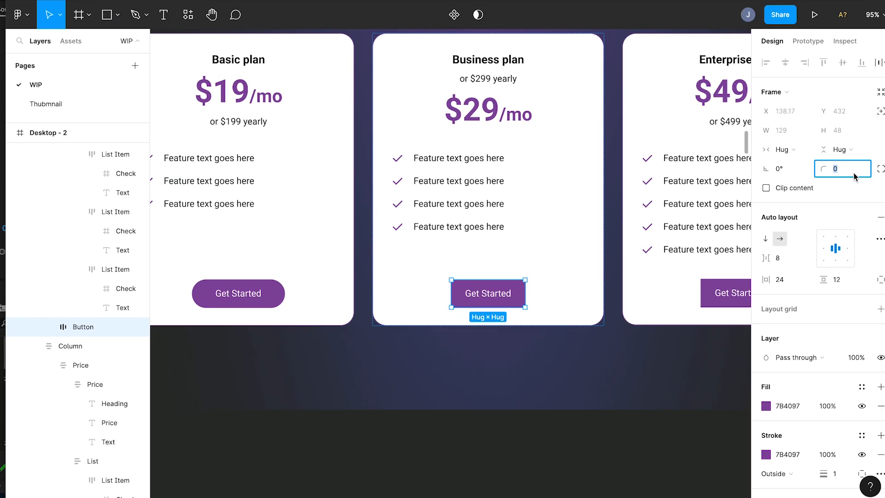
Step: Set the Get Started button's corner radius to 99 and banner padding to 30
{"action": "type", "text": "99"}
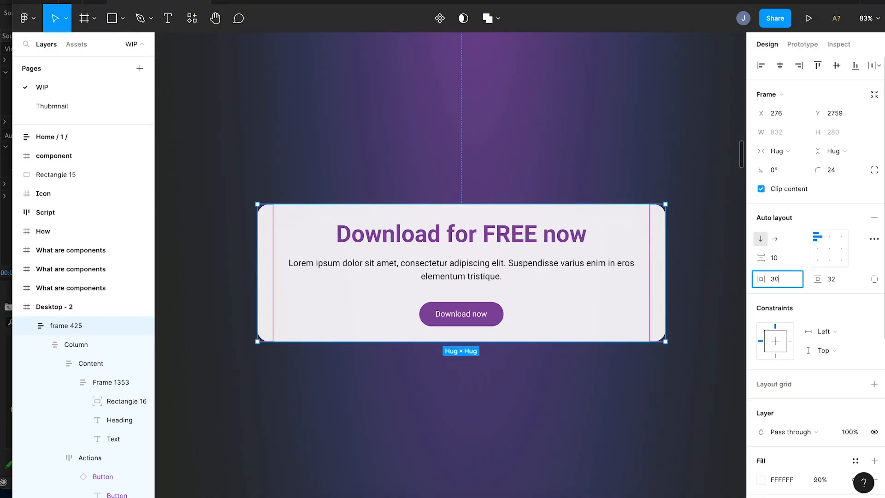
{"action": "left_click", "coordinate": [834, 278]}
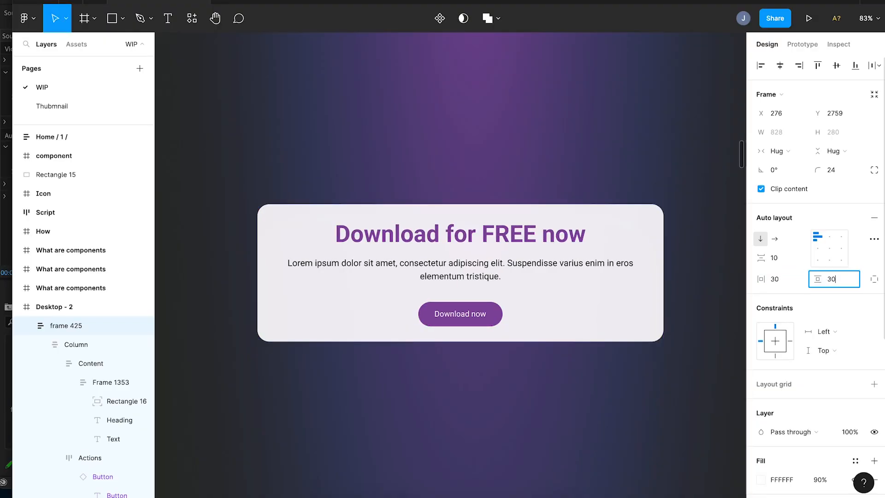
{"action": "type", "text": "30"}
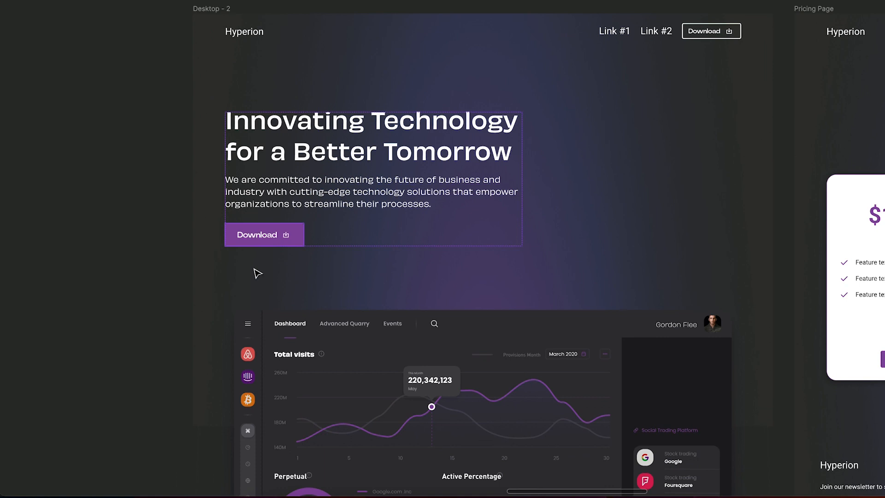
Step: Scroll through the landing page designs to review them
{"action": "scroll", "scroll_direction": "down", "scroll_amount": 3}
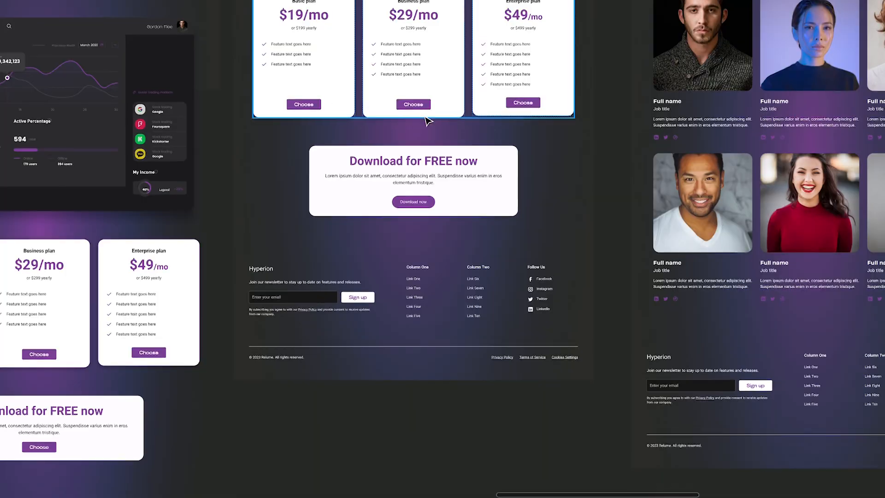
{"action": "scroll", "scroll_direction": "down", "scroll_amount": 3}
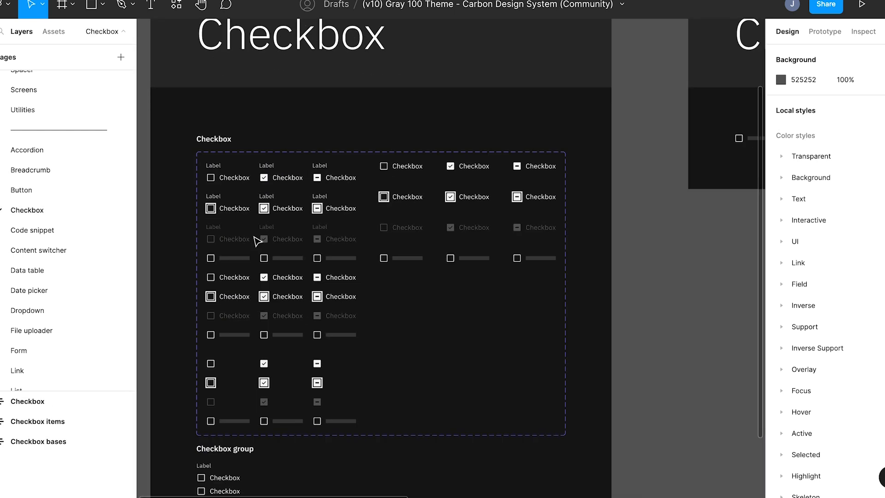
Step: Switch to the Figma Components draft containing the empty Button frame
{"action": "left_click", "coordinate": [38, 250]}
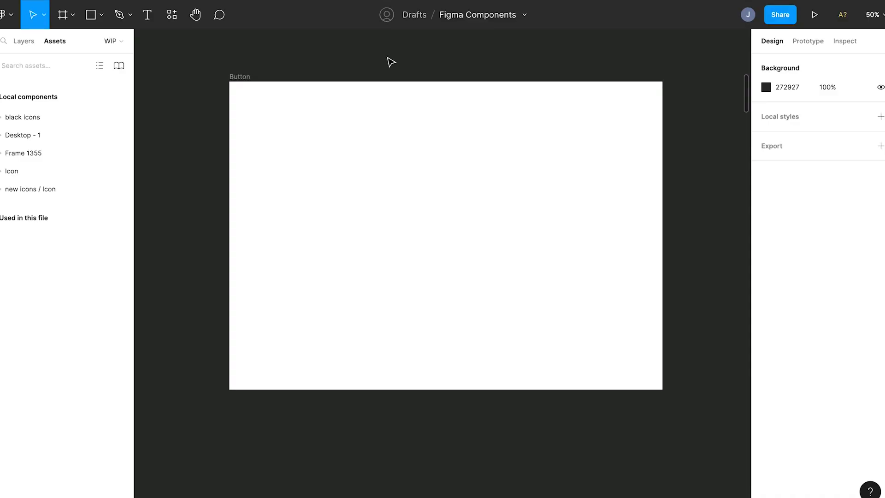
{"action": "mouse_move", "coordinate": [384, 61]}
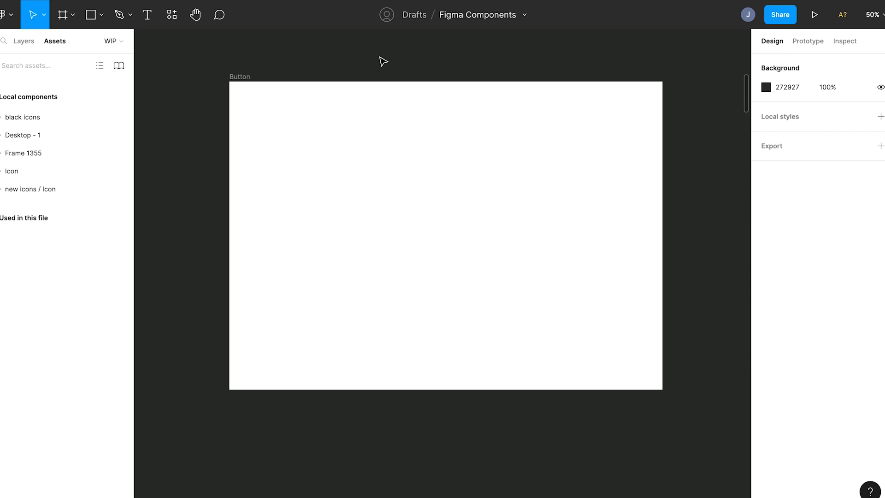
{"action": "mouse_move", "coordinate": [340, 58]}
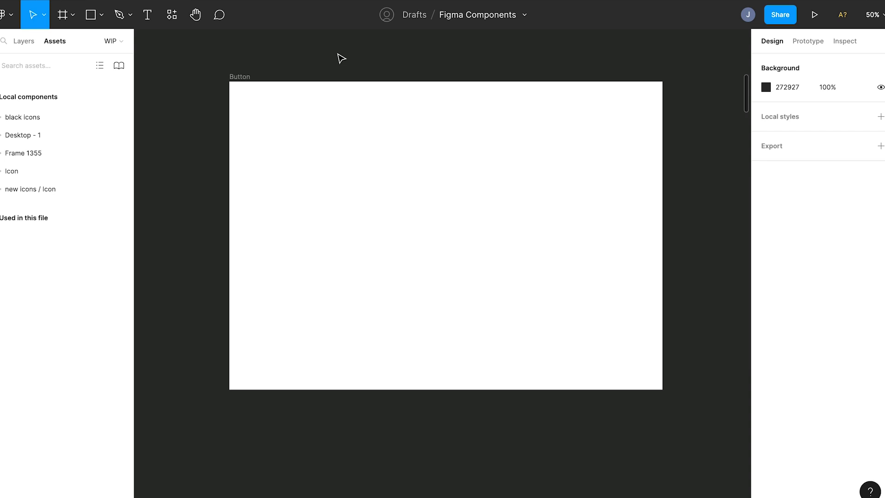
{"action": "mouse_move", "coordinate": [343, 58]}
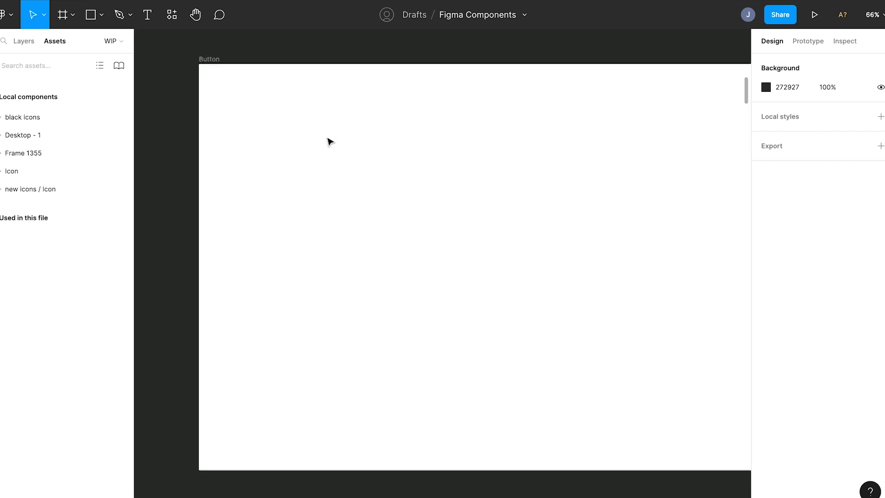
Step: Add a 'Button' text label in an auto layout frame with 32 and 14 padding, gap 0
{"action": "left_click", "coordinate": [147, 14]}
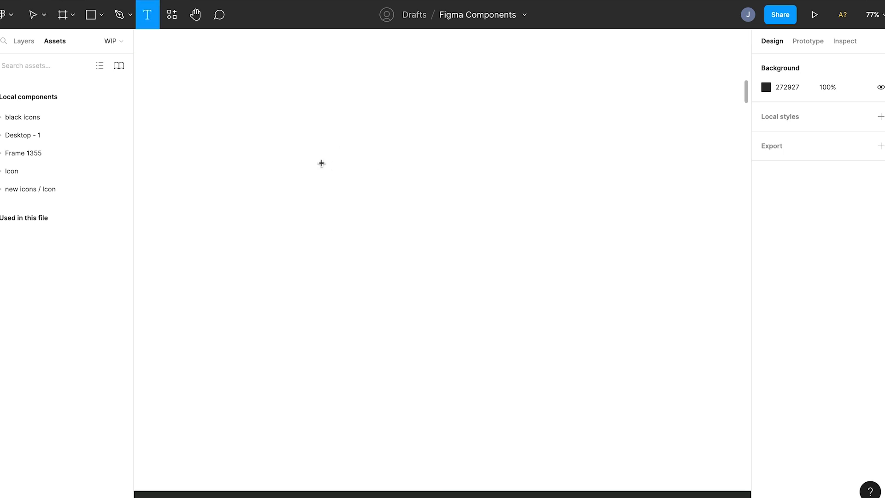
{"action": "type", "text": "Button"}
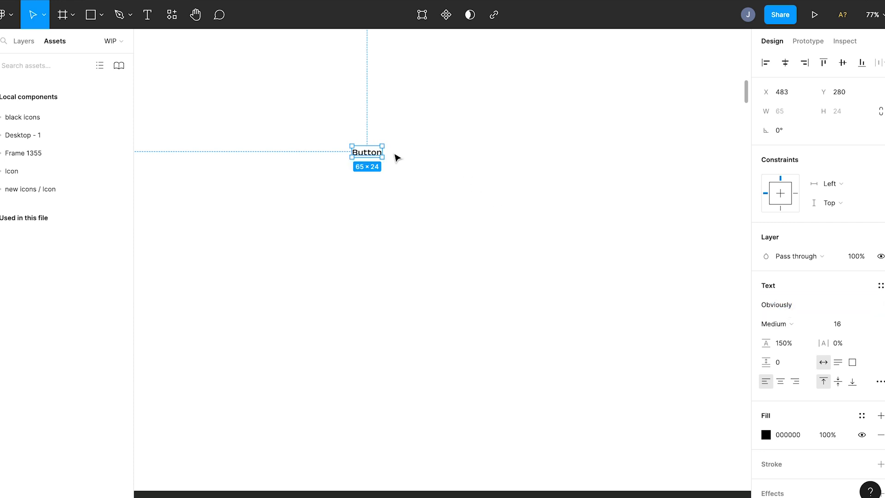
{"action": "key", "text": "shift+a"}
{"action": "type", "text": "16"}
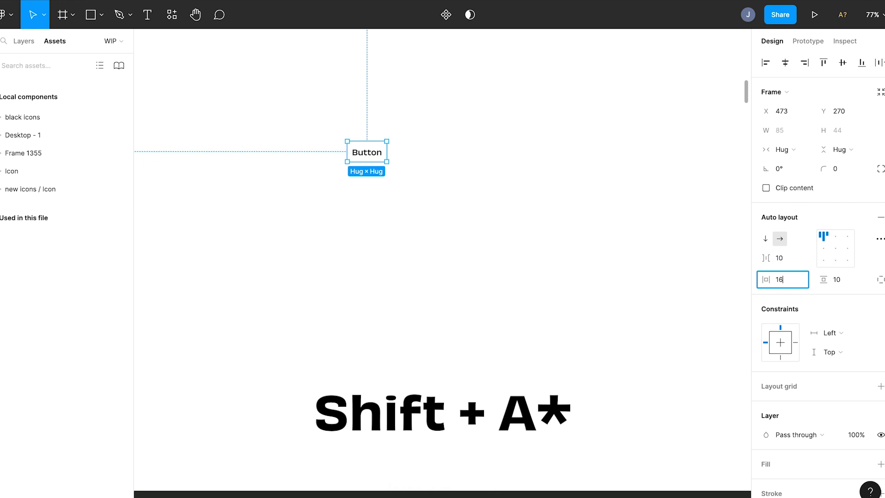
{"action": "type", "text": "32"}
{"action": "left_click", "coordinate": [840, 280]}
{"action": "type", "text": "14"}
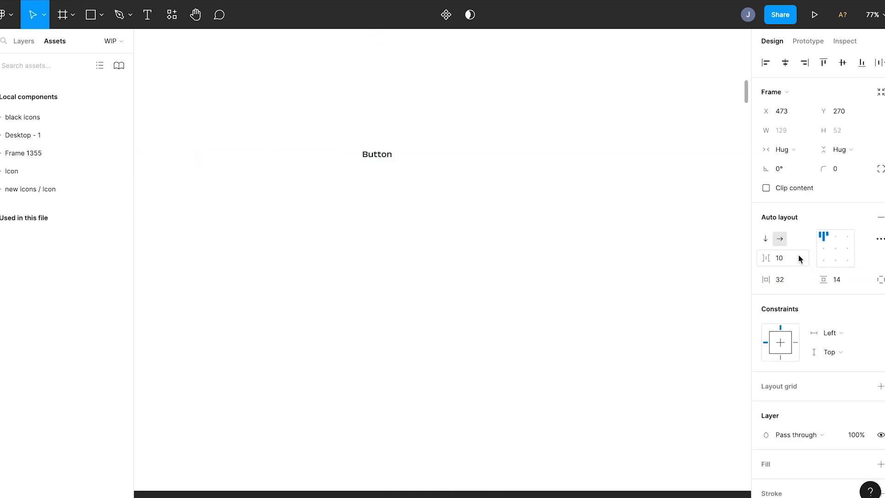
{"action": "type", "text": "0"}
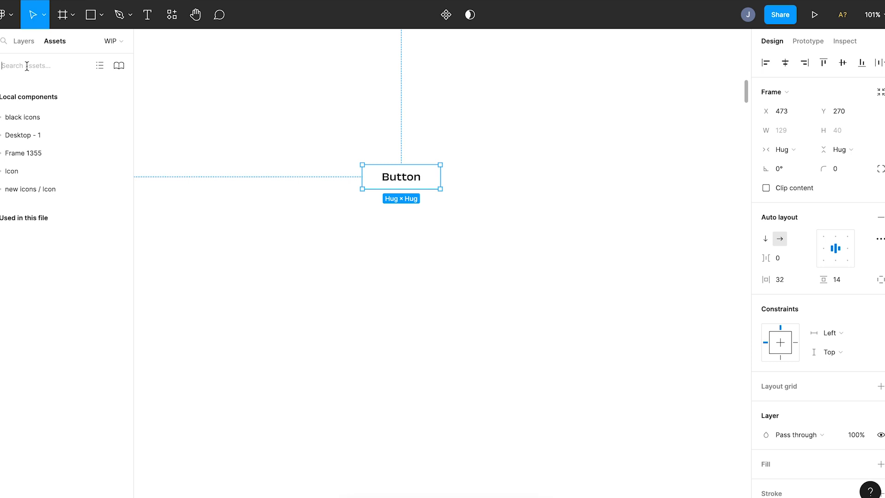
Step: Add plus icons from Assets with 12 spacing and set the label font size to 18
{"action": "type", "text": "icon"}
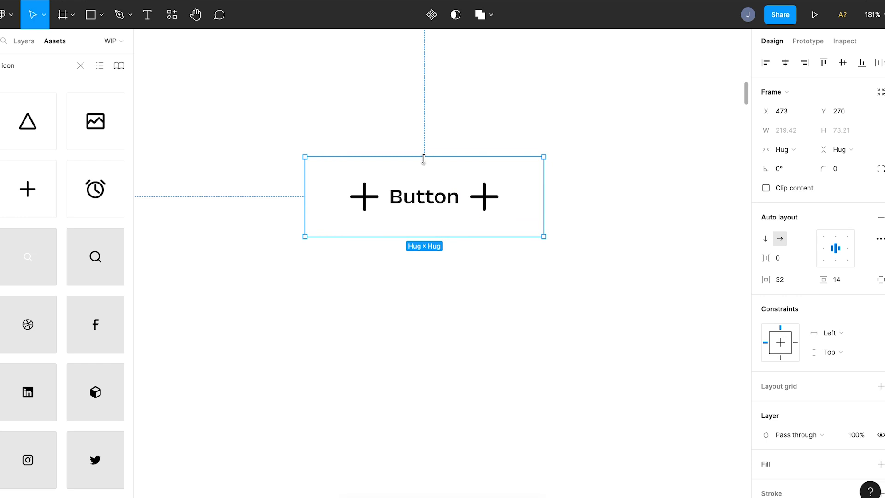
{"action": "type", "text": "7"}
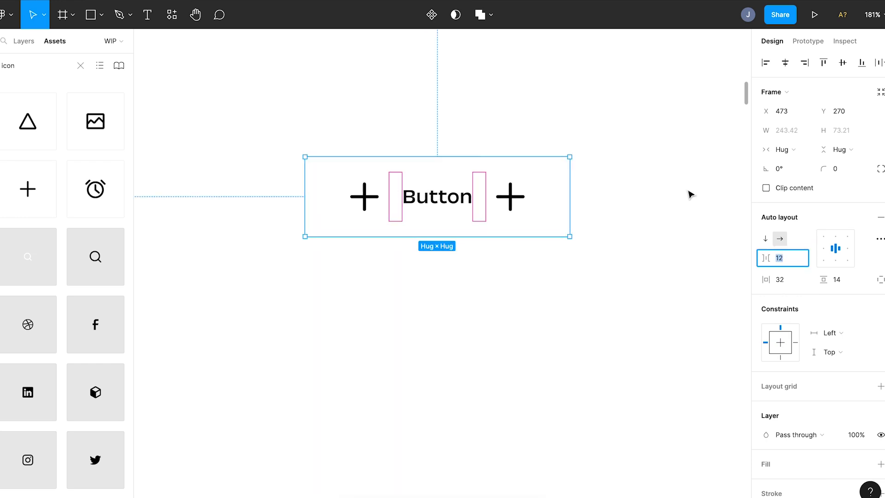
{"action": "left_click", "coordinate": [437, 197]}
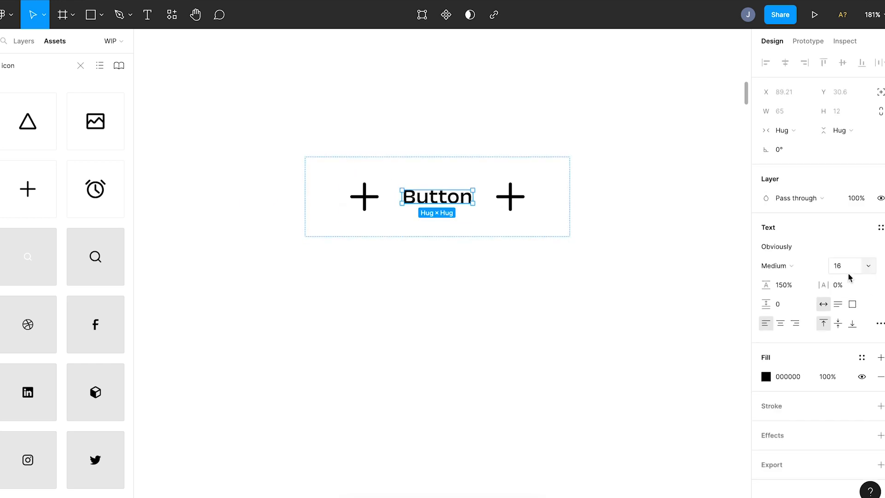
{"action": "type", "text": "18"}
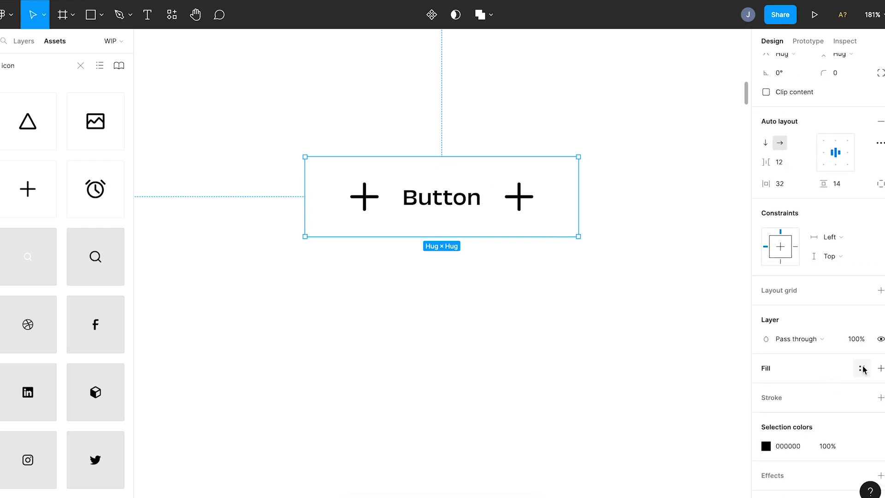
Step: Give the button a 7B4097 purple fill and make the icons and label white
{"action": "left_click", "coordinate": [862, 368]}
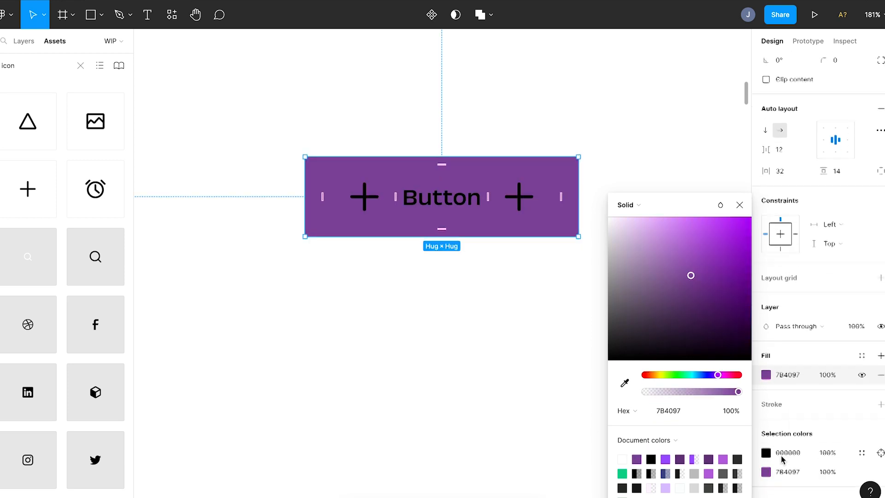
{"action": "left_click", "coordinate": [486, 77]}
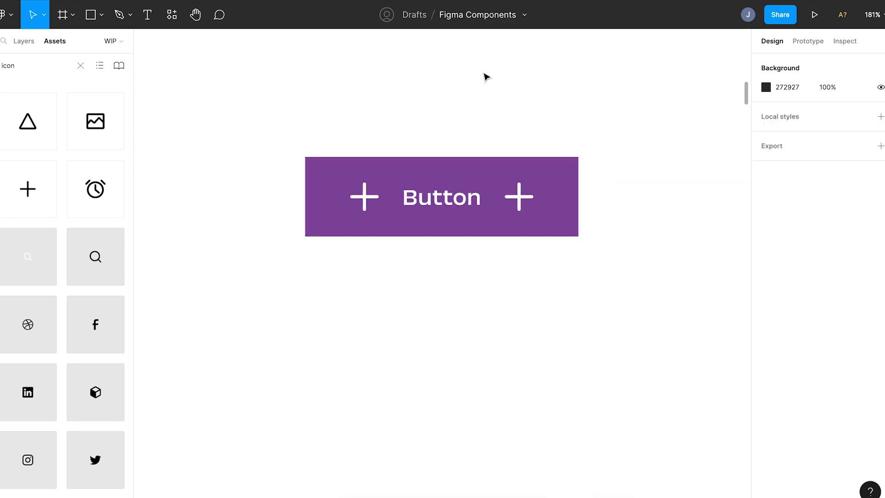
{"action": "left_click", "coordinate": [440, 196]}
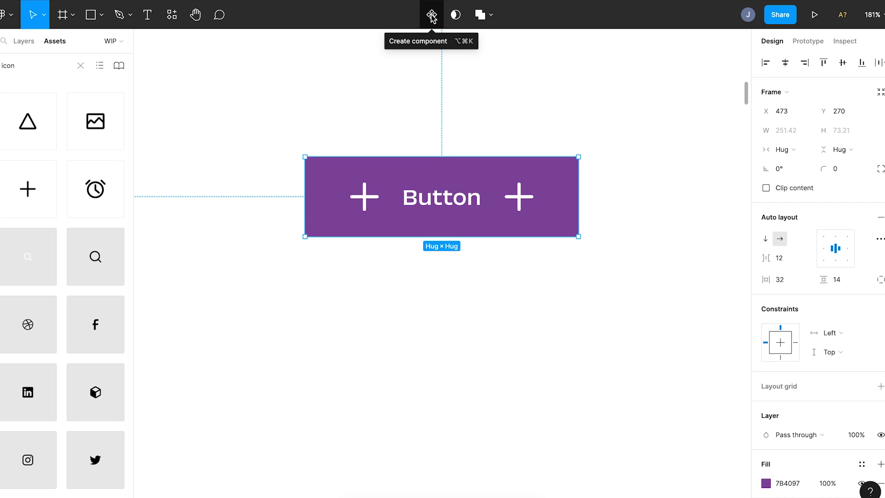
Step: Convert the purple button frame, Frame 1357, into a component
{"action": "left_click", "coordinate": [431, 14]}
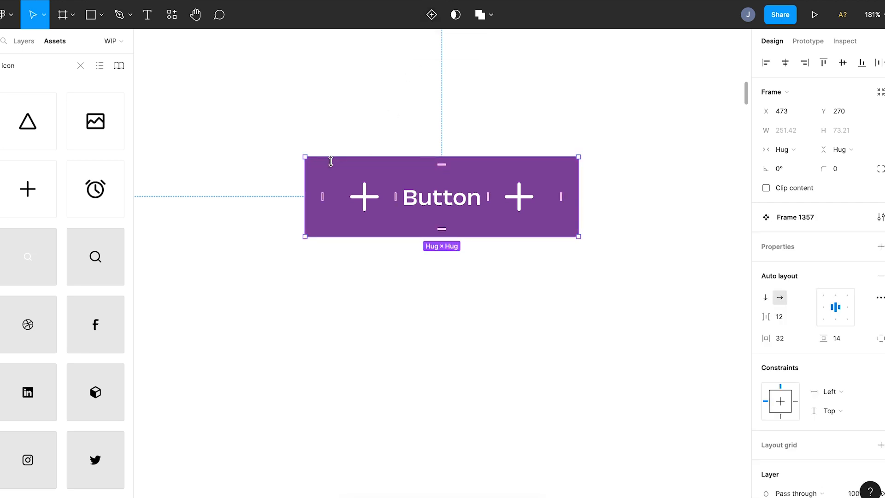
{"action": "mouse_move", "coordinate": [400, 125]}
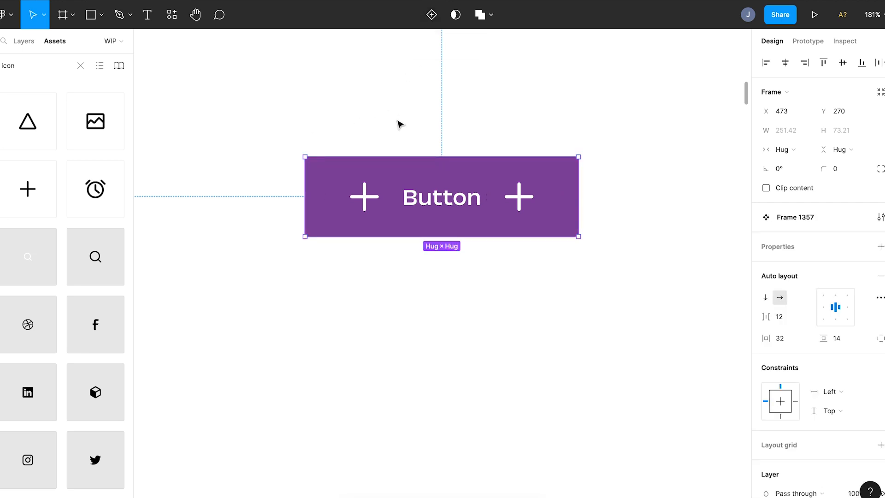
{"action": "mouse_move", "coordinate": [418, 135]}
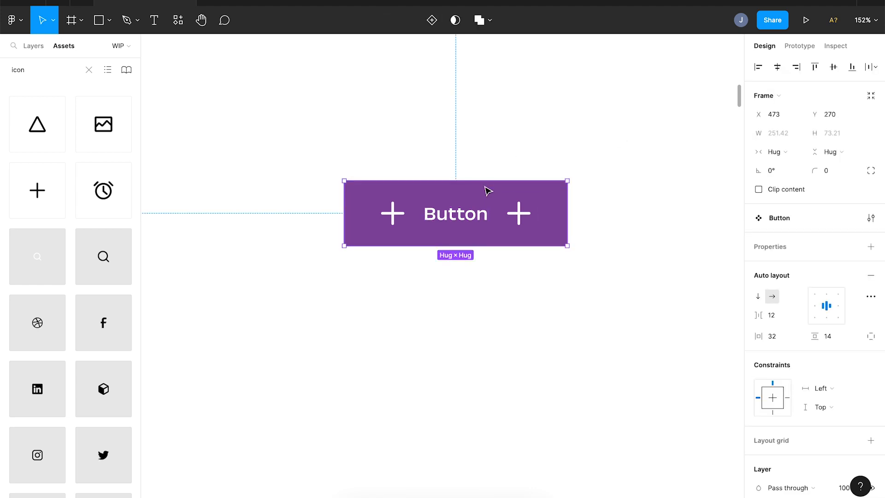
{"action": "left_click", "coordinate": [88, 70]}
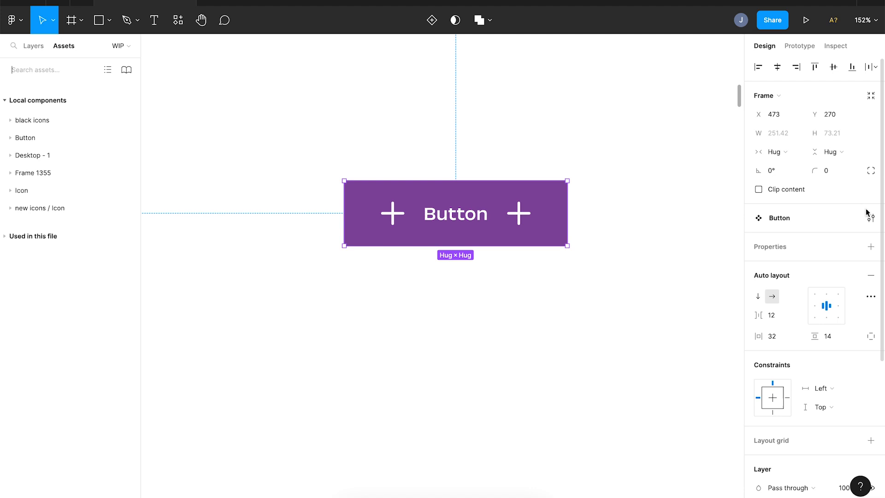
{"action": "left_click", "coordinate": [871, 246]}
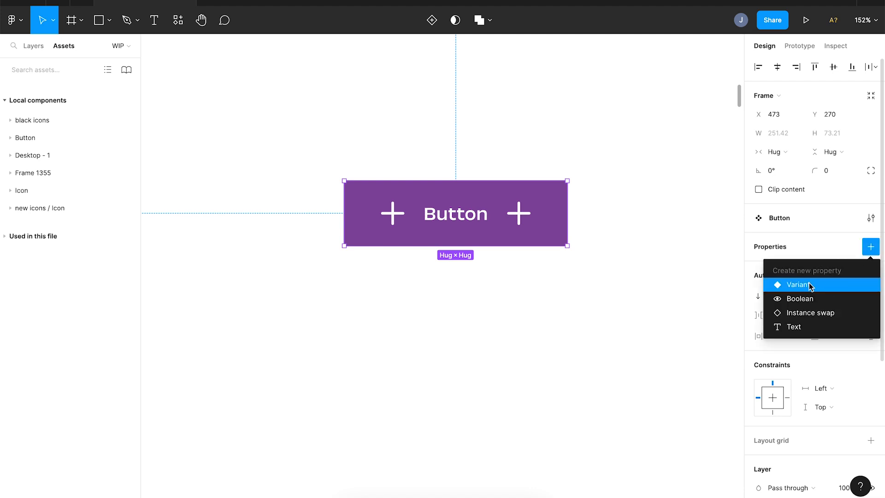
{"action": "mouse_move", "coordinate": [812, 313]}
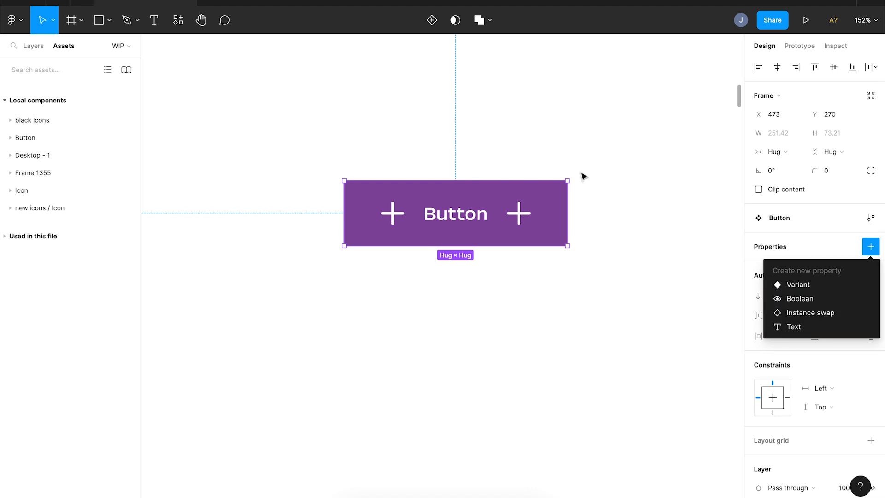
{"action": "mouse_move", "coordinate": [528, 167]}
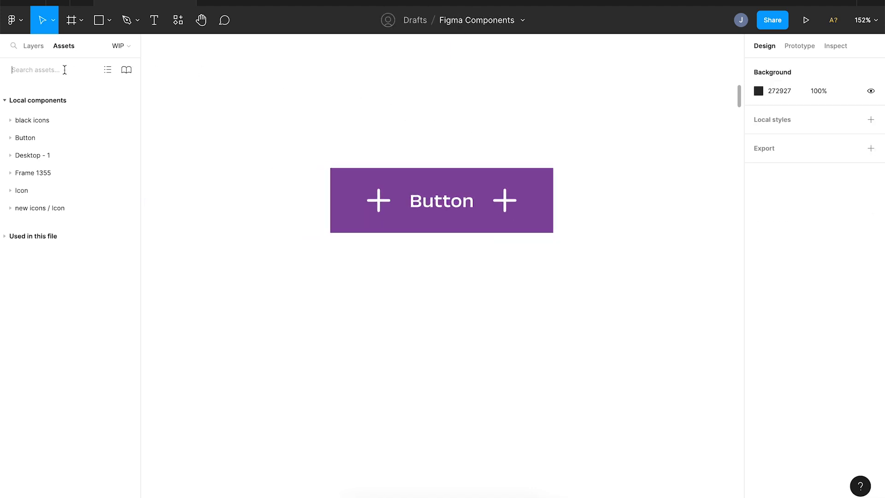
Step: Place a Button instance from Assets and duplicate it into two rows of four
{"action": "type", "text": "button"}
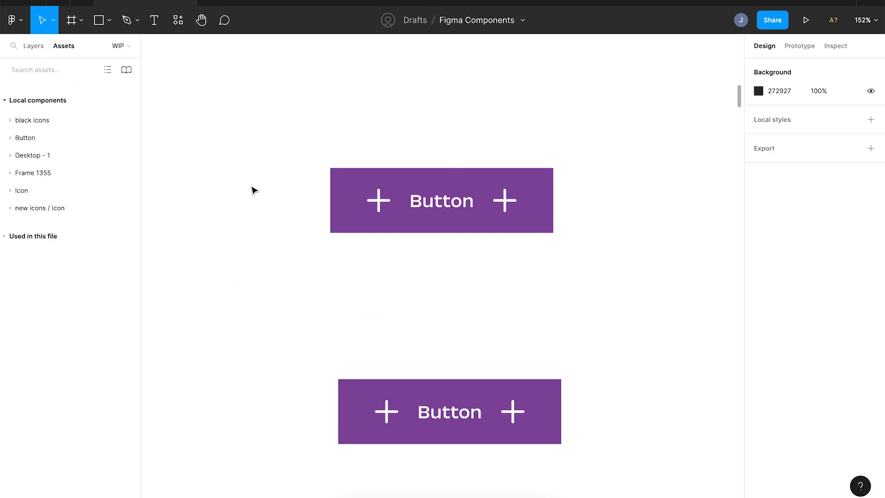
{"action": "left_click", "coordinate": [449, 411]}
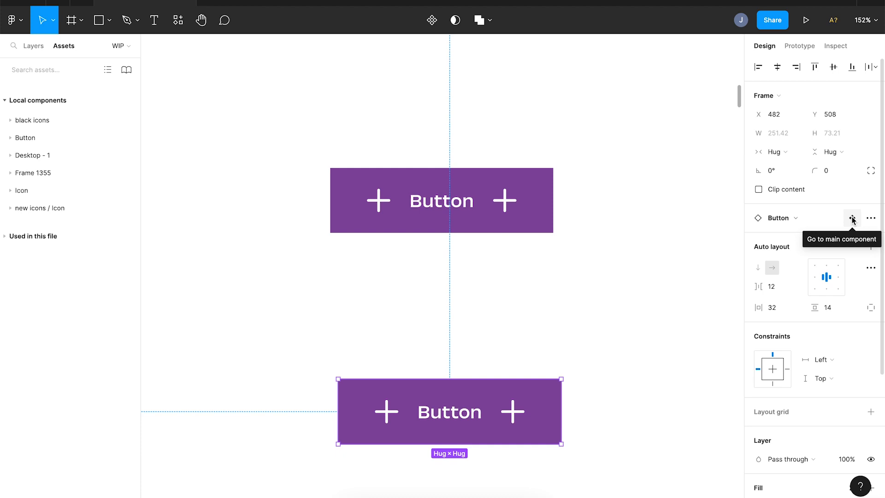
{"action": "left_click", "coordinate": [853, 219]}
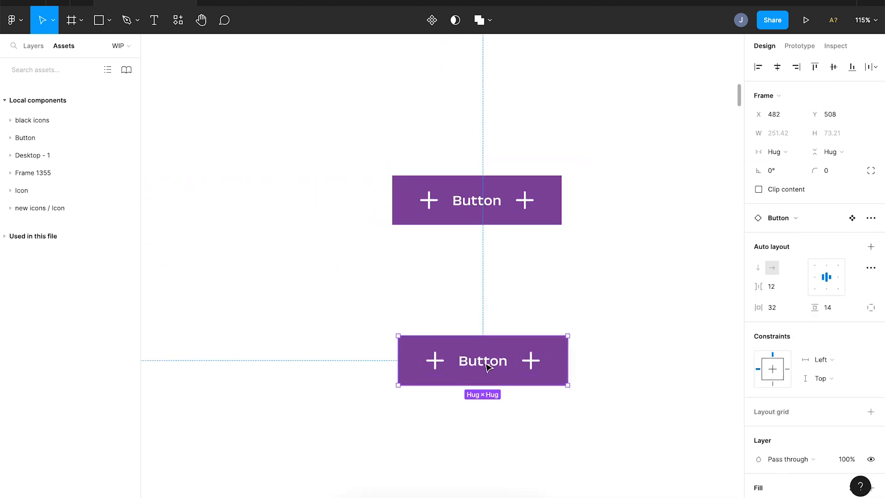
{"action": "left_click_drag", "start_coordinate": [482, 360], "coordinate": [586, 360]}
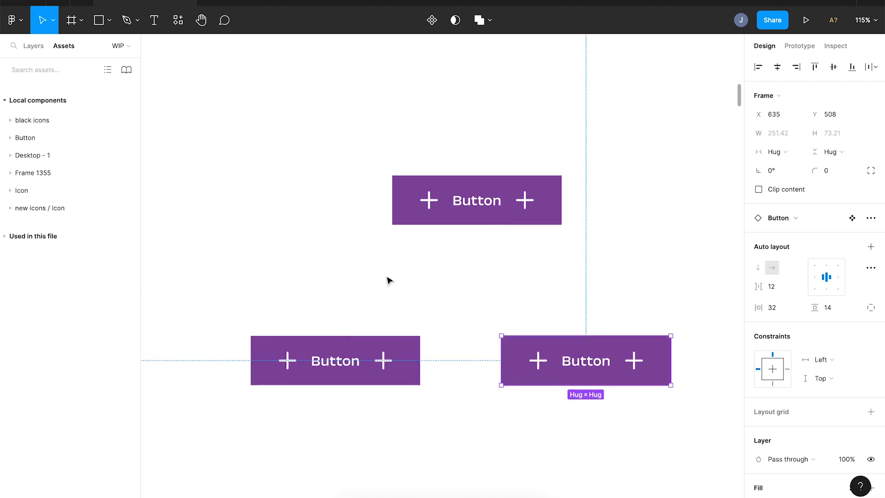
{"action": "left_click_drag", "start_coordinate": [586, 361], "coordinate": [571, 439]}
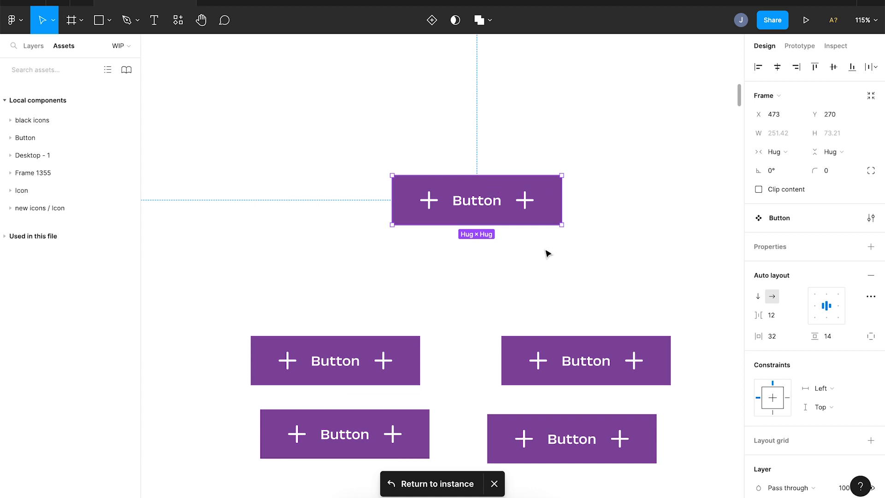
Step: Set the main Button component's corner radius to 99
{"action": "left_click", "coordinate": [833, 171]}
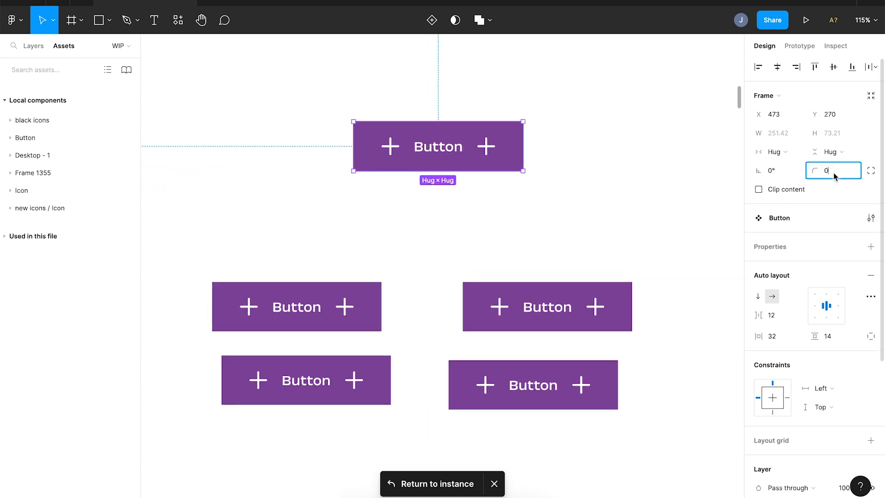
{"action": "mouse_move", "coordinate": [833, 170]}
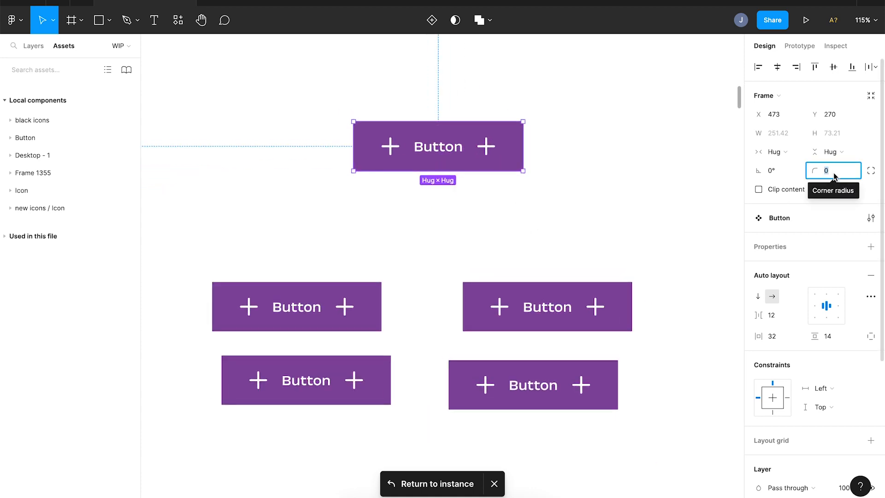
{"action": "type", "text": "99"}
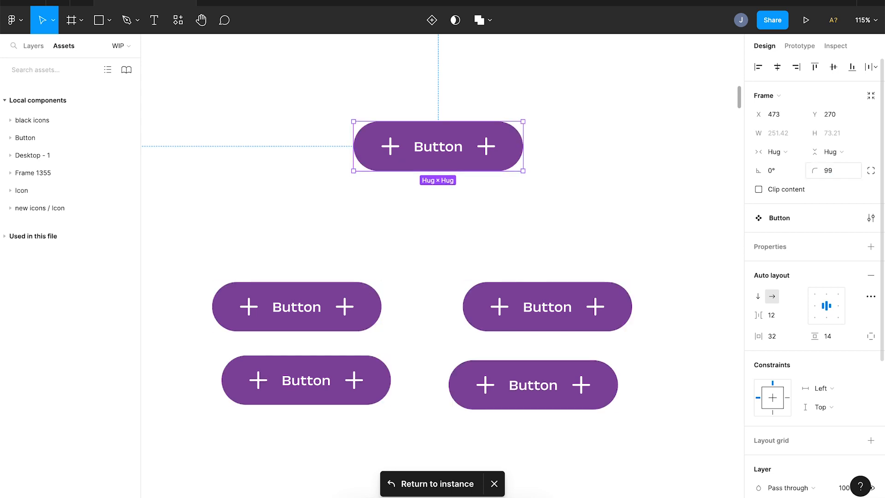
{"action": "mouse_move", "coordinate": [513, 269]}
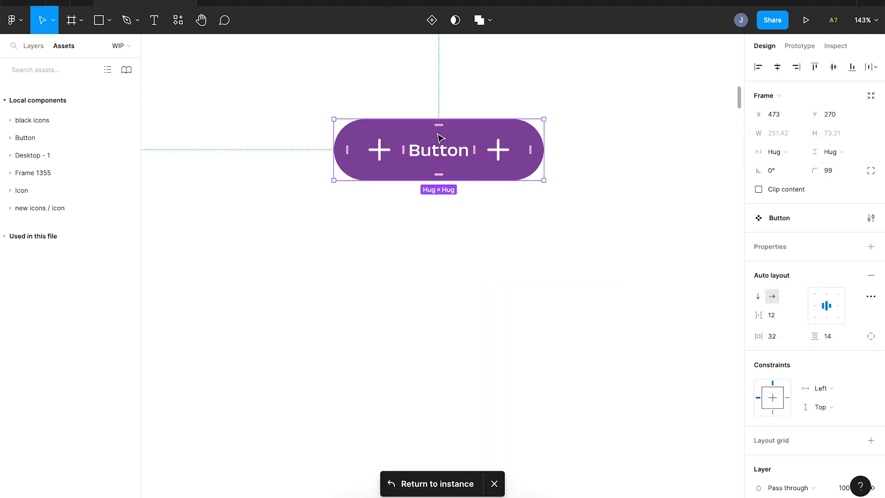
Step: Create a Text component property named 'Text' with default value 'Button'
{"action": "left_click", "coordinate": [870, 247]}
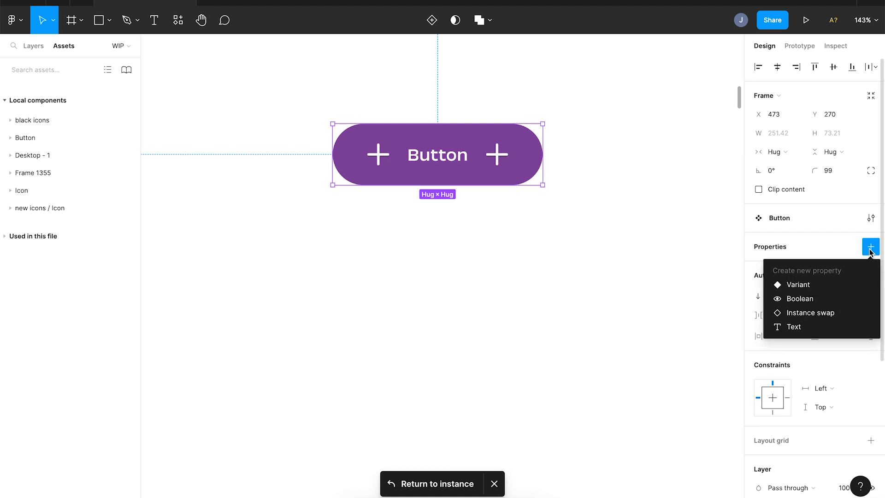
{"action": "left_click", "coordinate": [794, 326]}
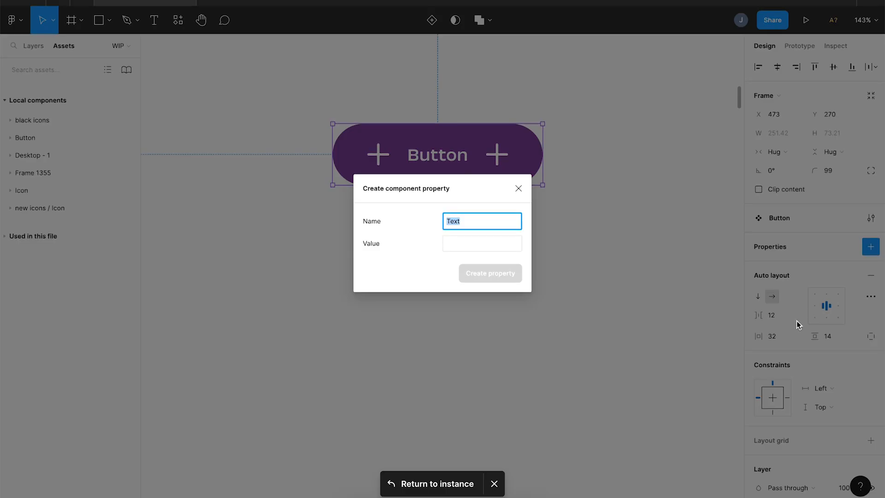
{"action": "type", "text": "Te"}
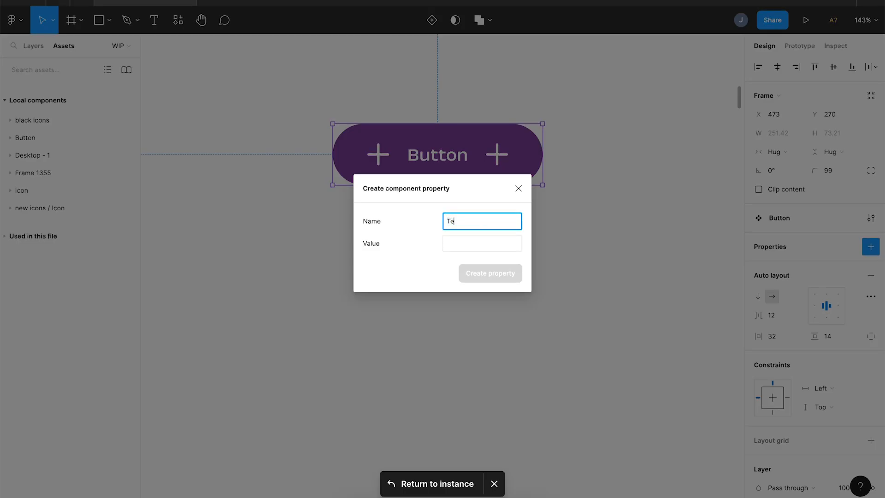
{"action": "type", "text": "B"}
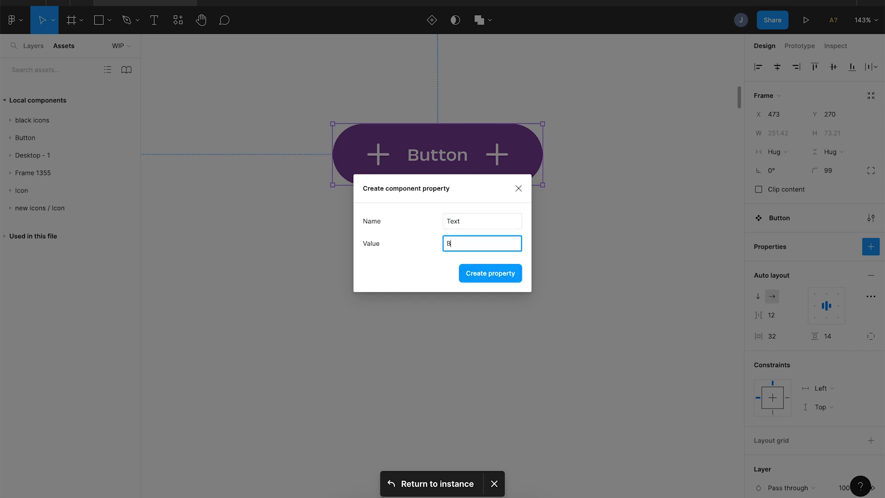
{"action": "type", "text": "utton"}
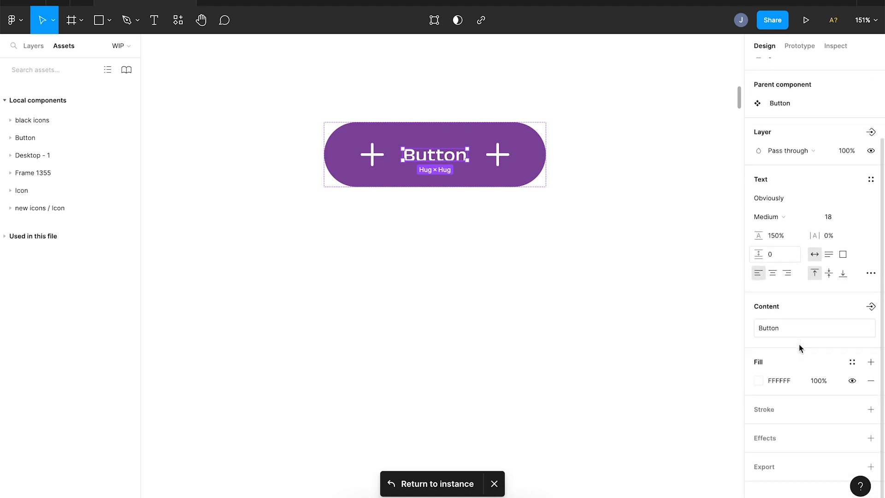
{"action": "mouse_move", "coordinate": [871, 306]}
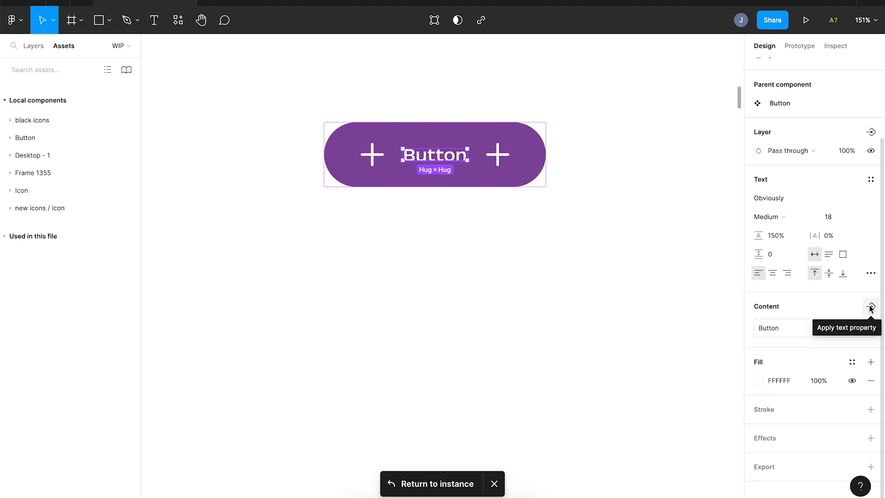
Step: Bind the label layer's content to the Text property
{"action": "left_click", "coordinate": [871, 307]}
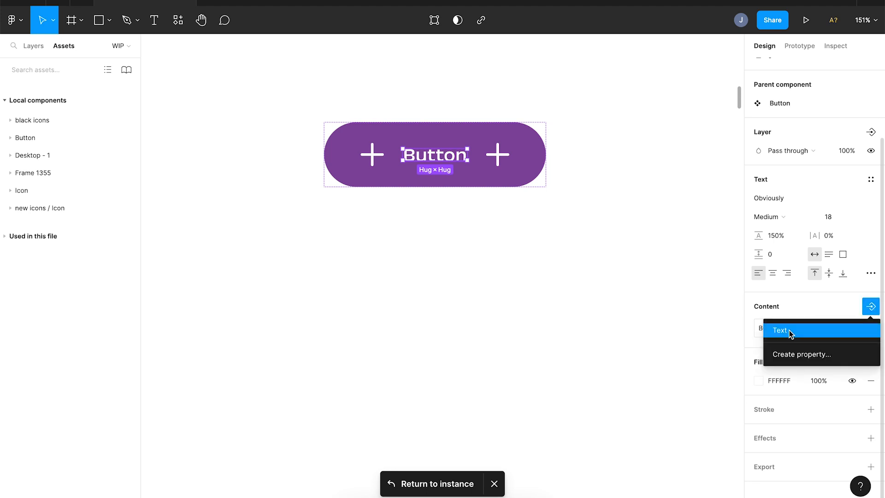
{"action": "left_click", "coordinate": [780, 330]}
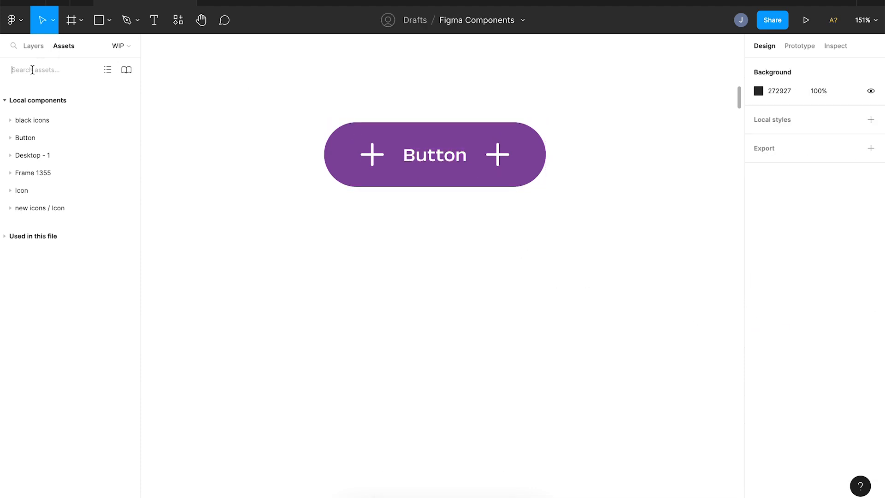
Step: Drag in a Button instance, relabel it 'Download', and return to the main component
{"action": "type", "text": "button"}
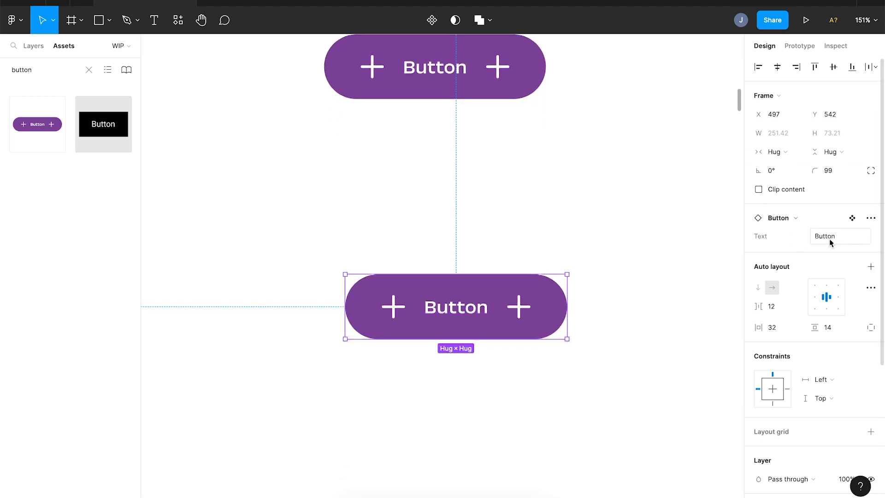
{"action": "left_click", "coordinate": [840, 236]}
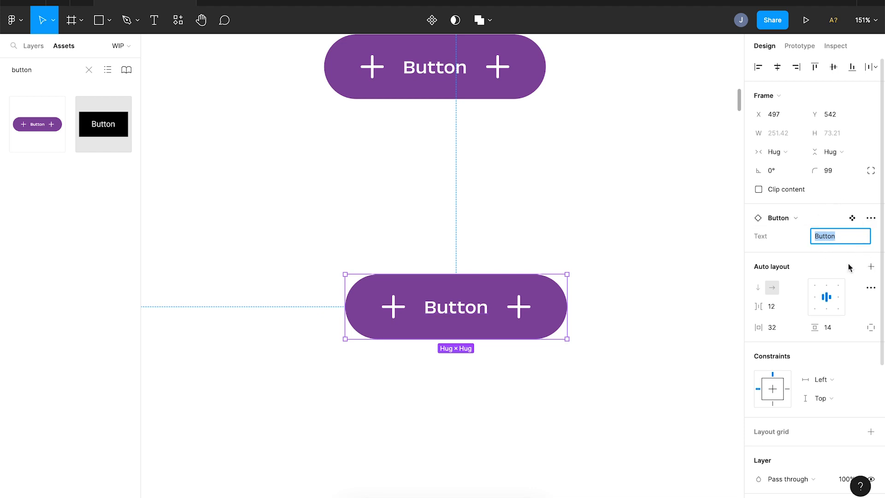
{"action": "type", "text": "D"}
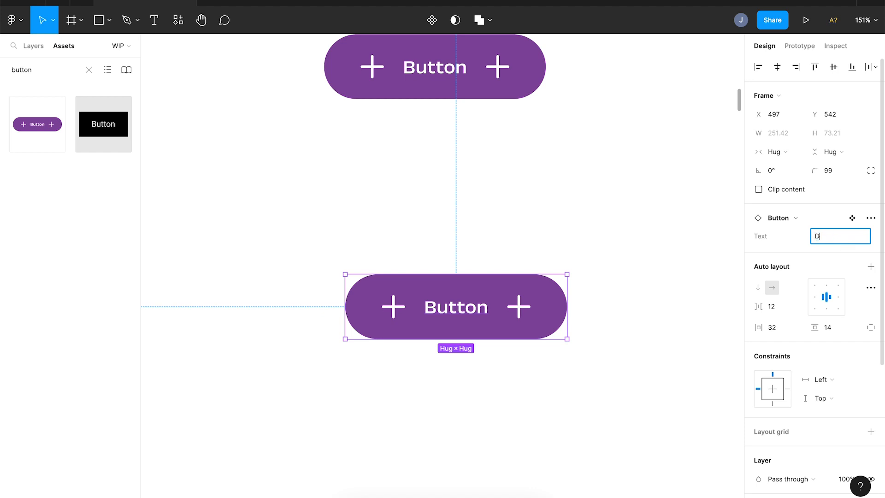
{"action": "type", "text": "ownload"}
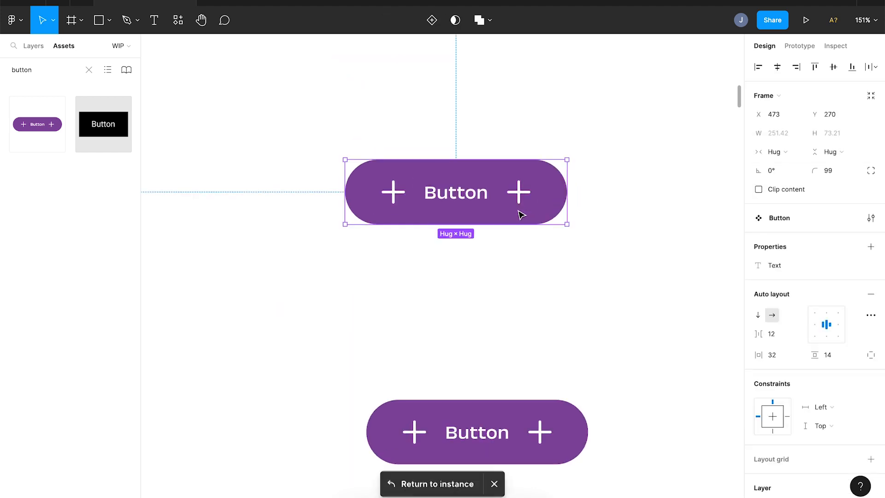
{"action": "left_click", "coordinate": [871, 247]}
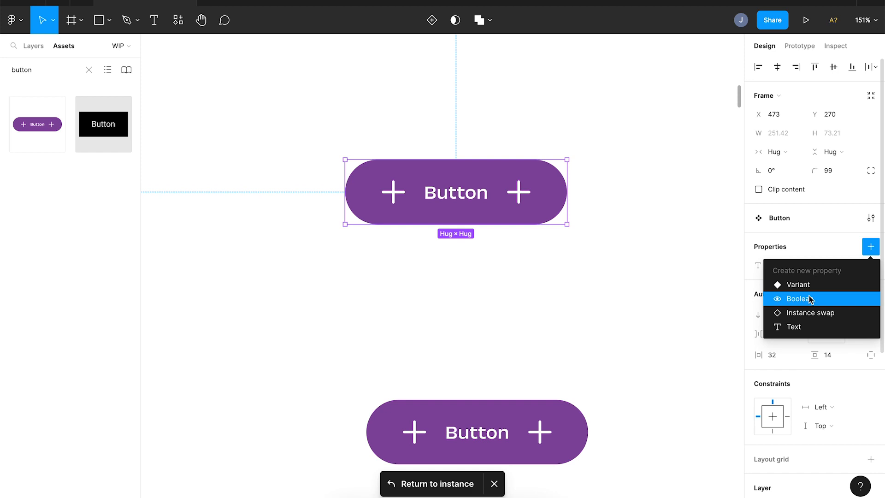
Step: Create a Boolean property named 'Show Right Icon' with value True
{"action": "left_click", "coordinate": [801, 298]}
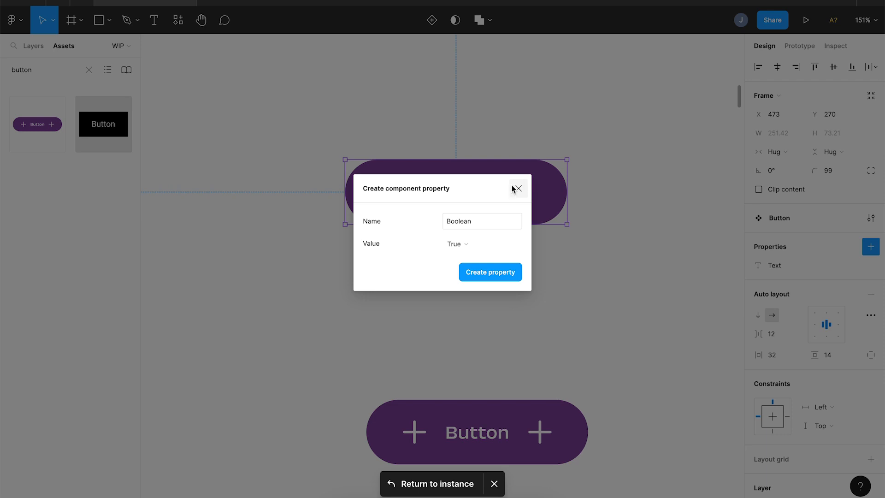
{"action": "left_click", "coordinate": [481, 221]}
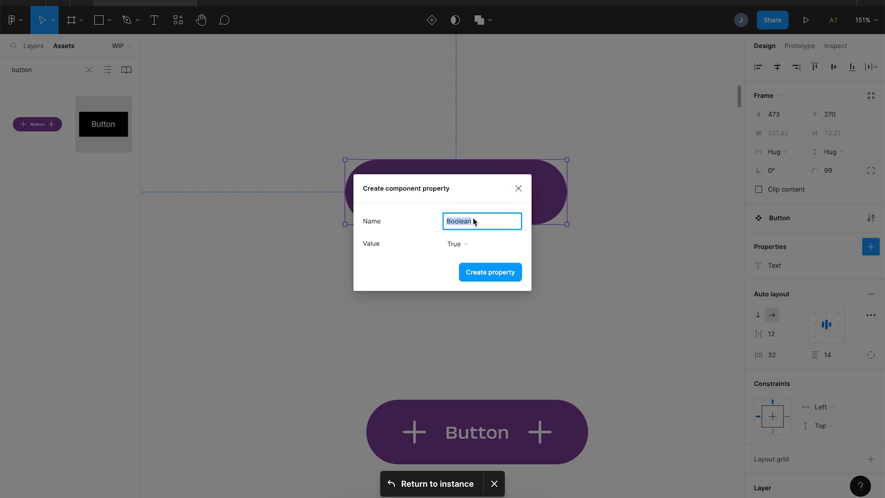
{"action": "type", "text": "Show Right Icon"}
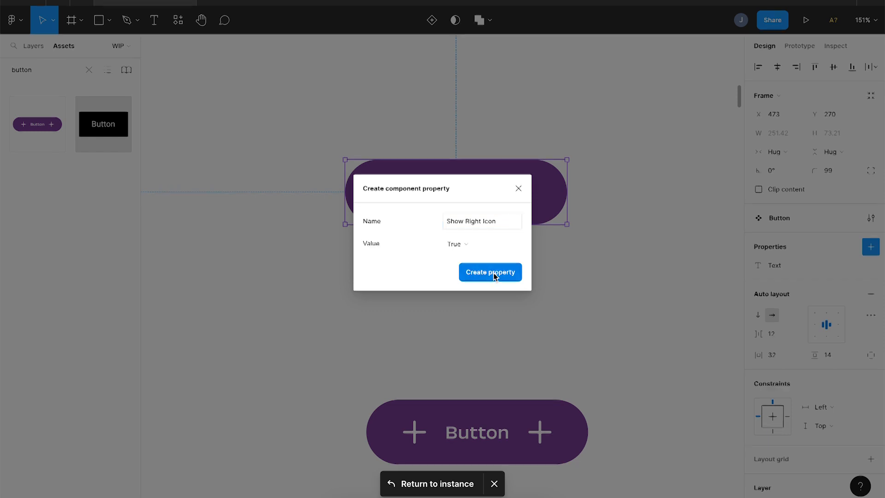
{"action": "left_click", "coordinate": [490, 272]}
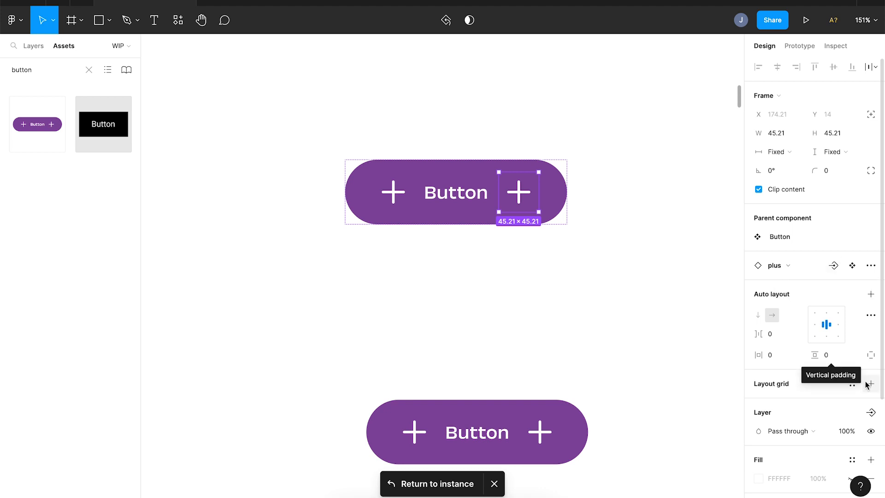
Step: Link the right icon's visibility to Show Right Icon and test toggling it on the instance
{"action": "left_click", "coordinate": [870, 281]}
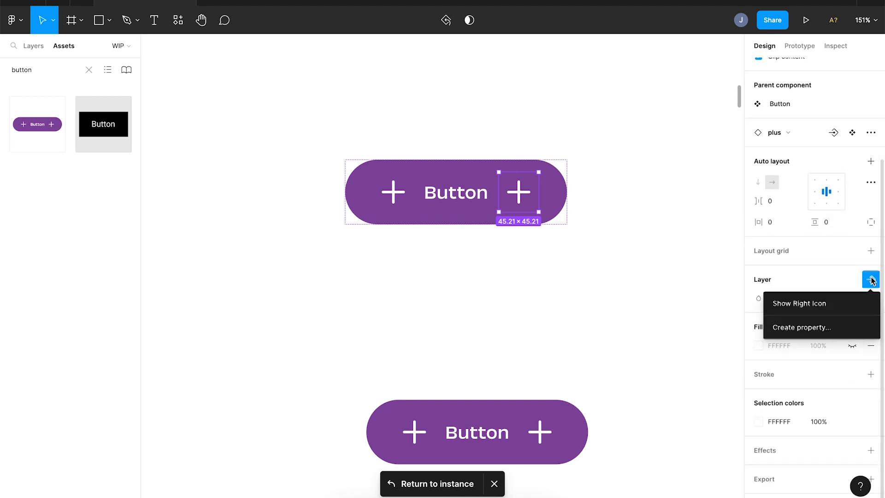
{"action": "mouse_move", "coordinate": [800, 304]}
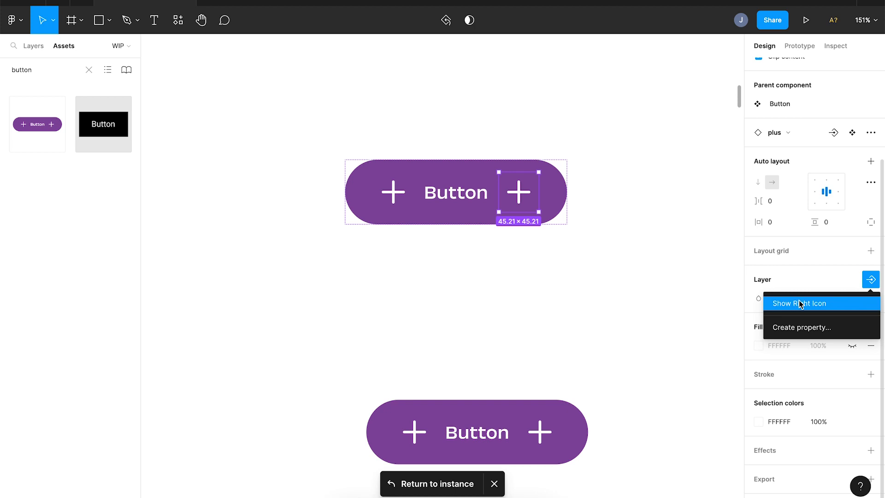
{"action": "left_click", "coordinate": [799, 304]}
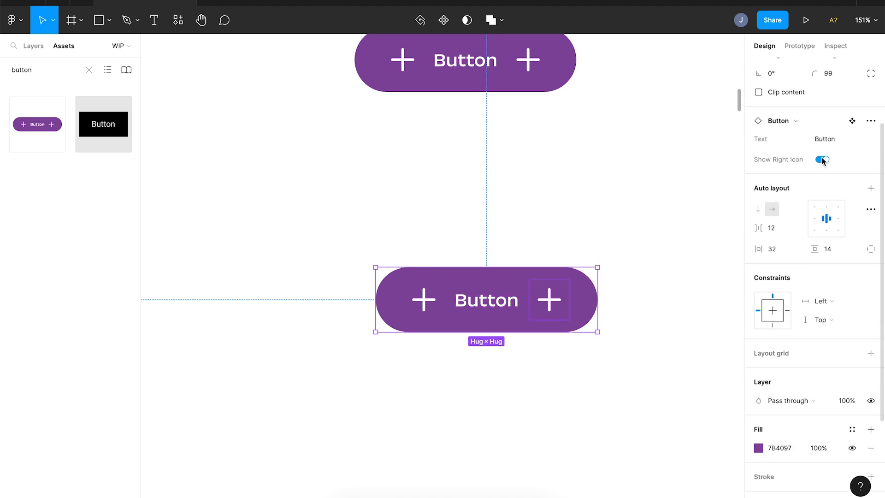
{"action": "mouse_move", "coordinate": [828, 164]}
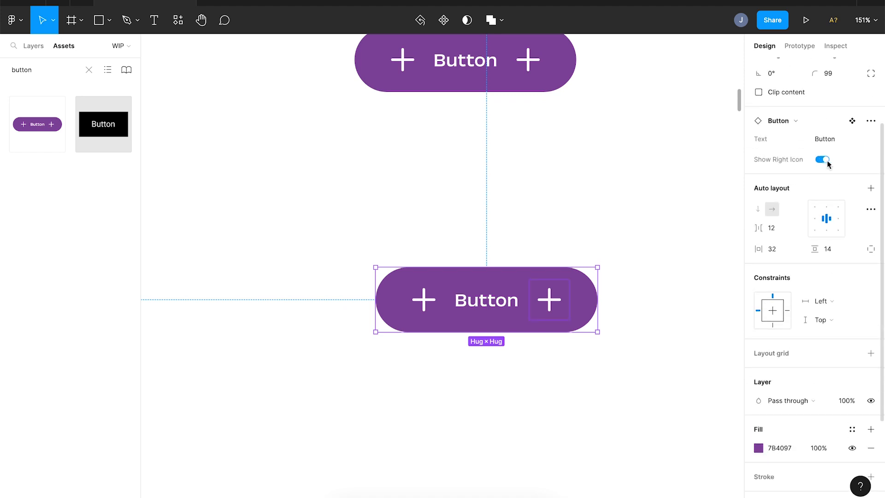
{"action": "left_click", "coordinate": [822, 159]}
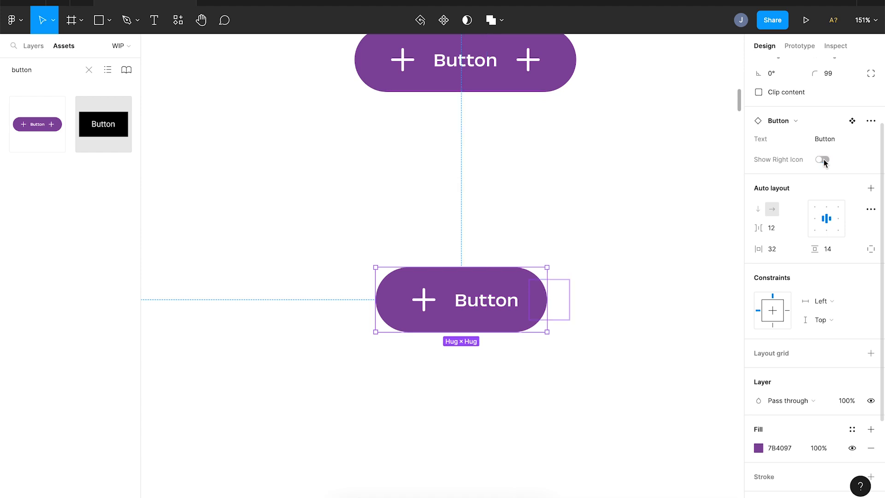
{"action": "left_click", "coordinate": [822, 159]}
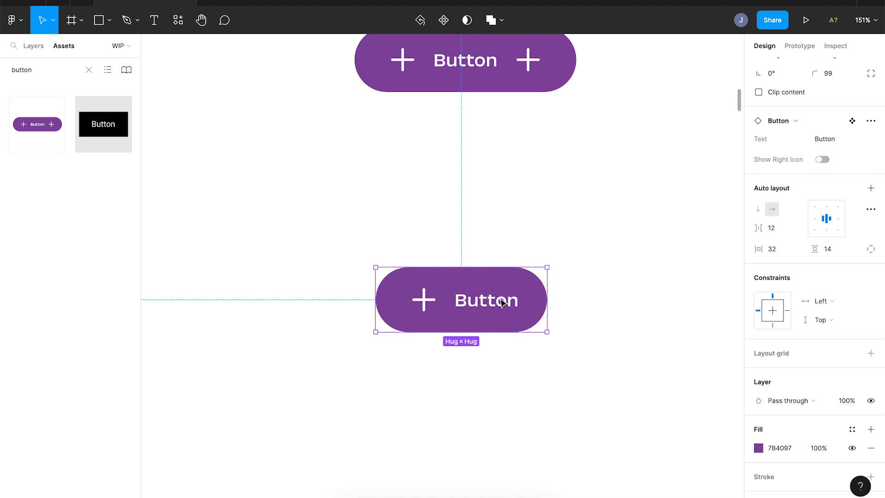
{"action": "left_click", "coordinate": [822, 159]}
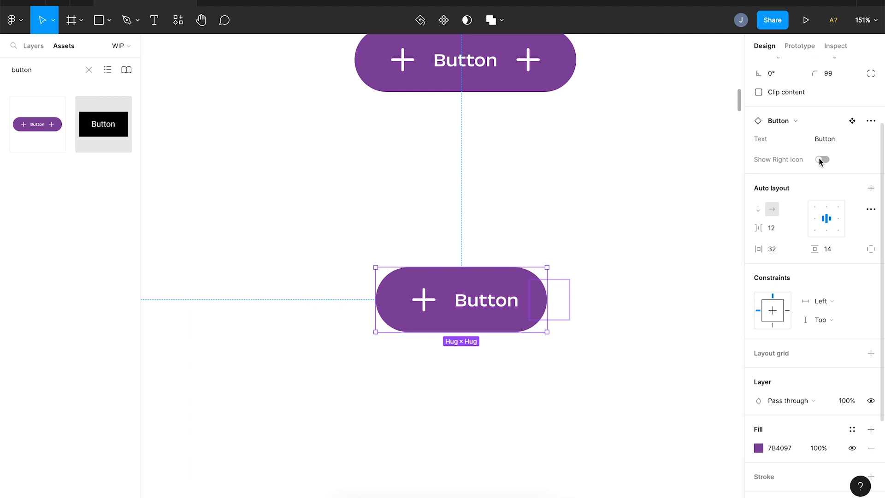
{"action": "left_click", "coordinate": [822, 159]}
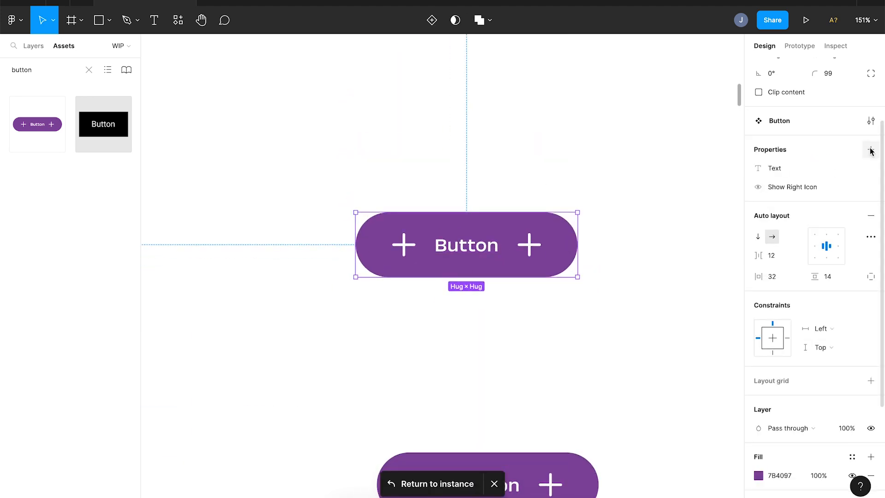
Step: Create a 'Show Left Icon' Boolean property on the main Button component
{"action": "left_click", "coordinate": [871, 149]}
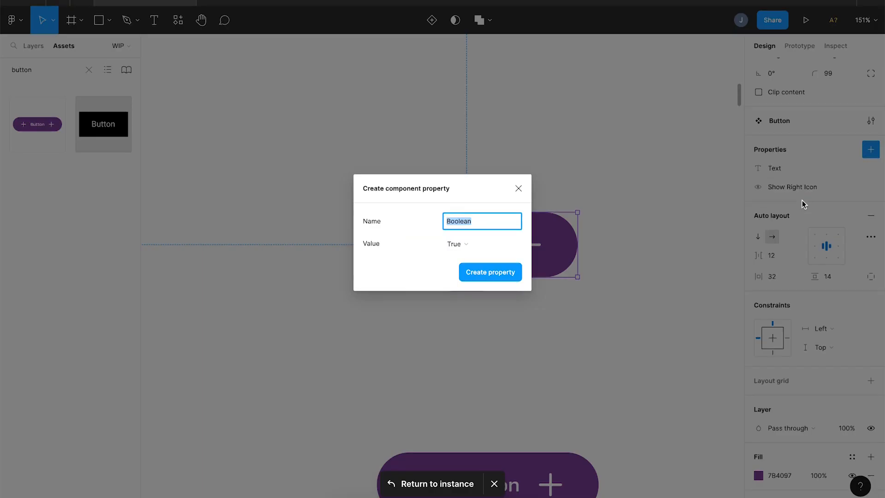
{"action": "left_click", "coordinate": [518, 188]}
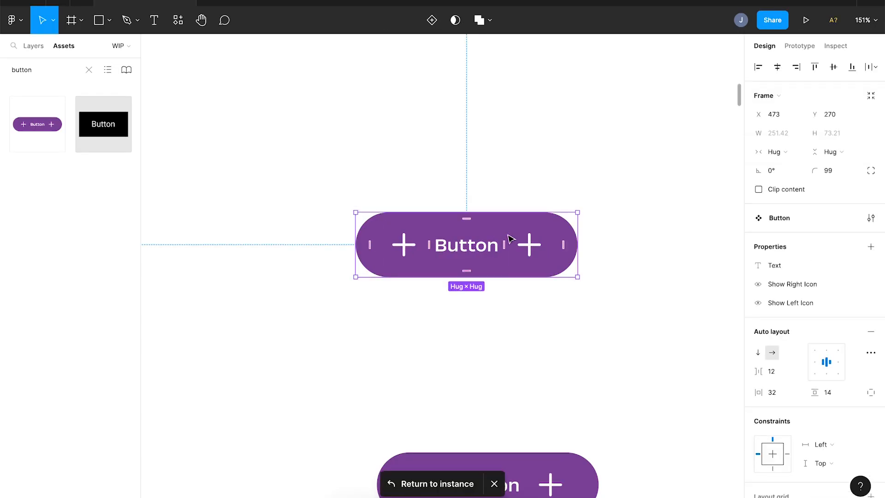
{"action": "left_click", "coordinate": [870, 247]}
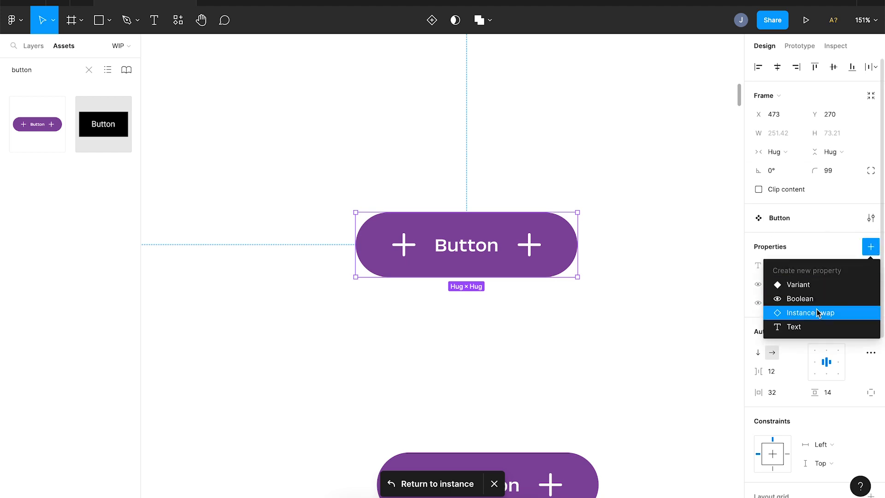
Step: Create an 'Icon' instance-swap property defaulting to clock, preferring clock, image, plus and triangle
{"action": "left_click", "coordinate": [809, 312]}
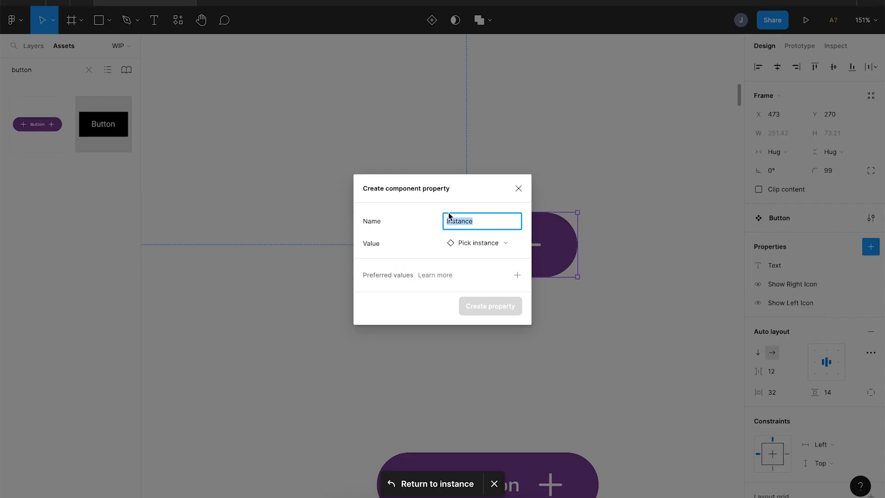
{"action": "type", "text": "Ic"}
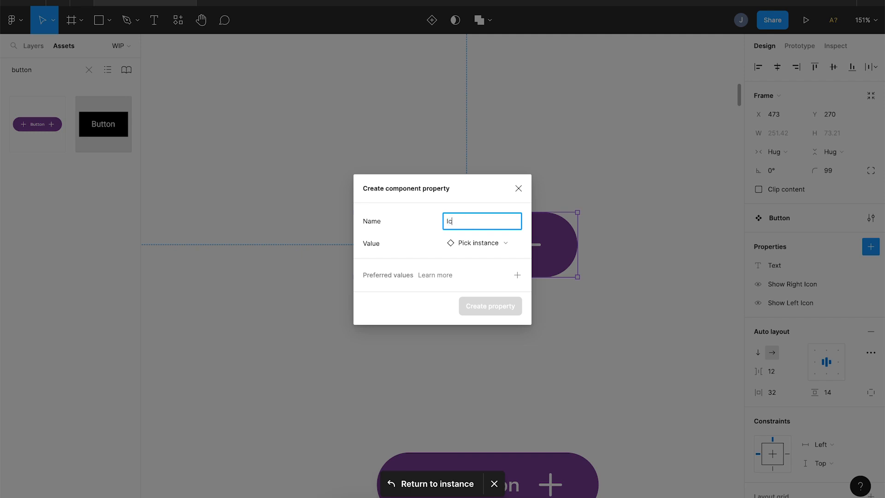
{"action": "left_click", "coordinate": [478, 243]}
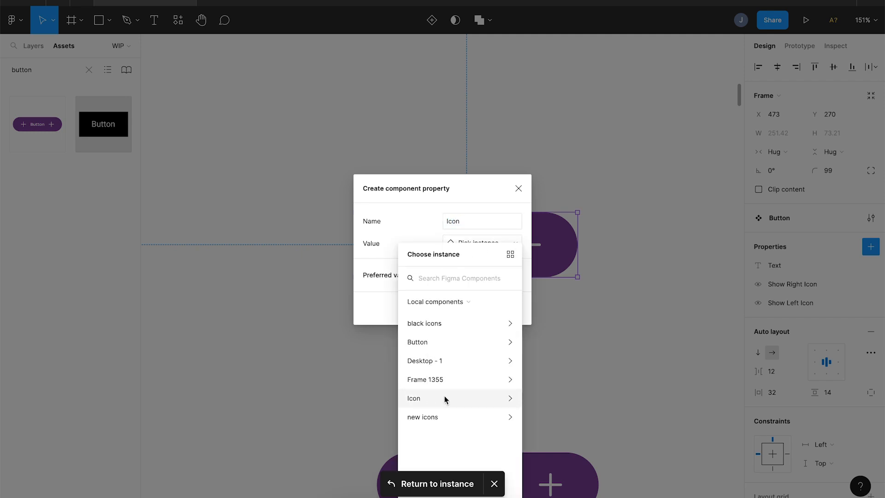
{"action": "left_click", "coordinate": [413, 398]}
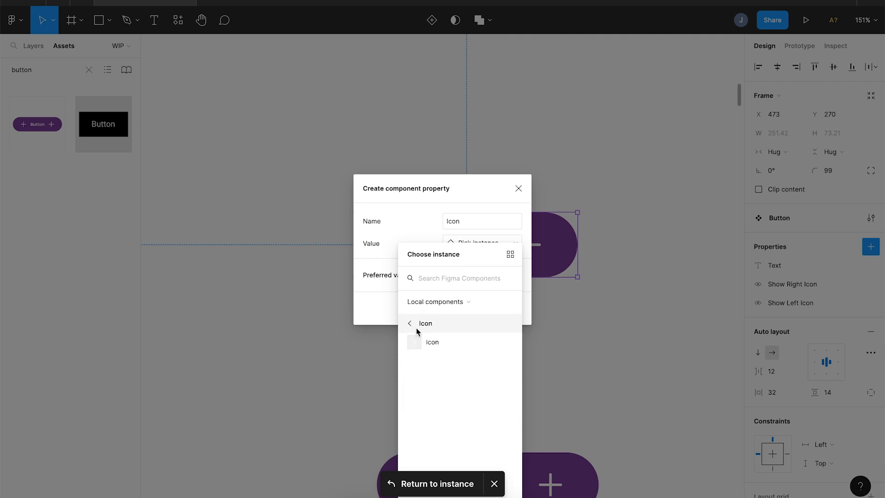
{"action": "left_click", "coordinate": [424, 323]}
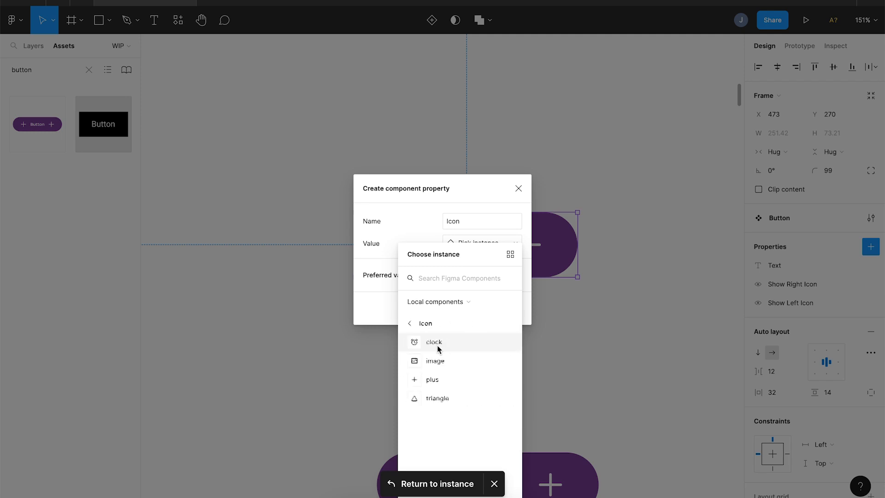
{"action": "left_click", "coordinate": [434, 342]}
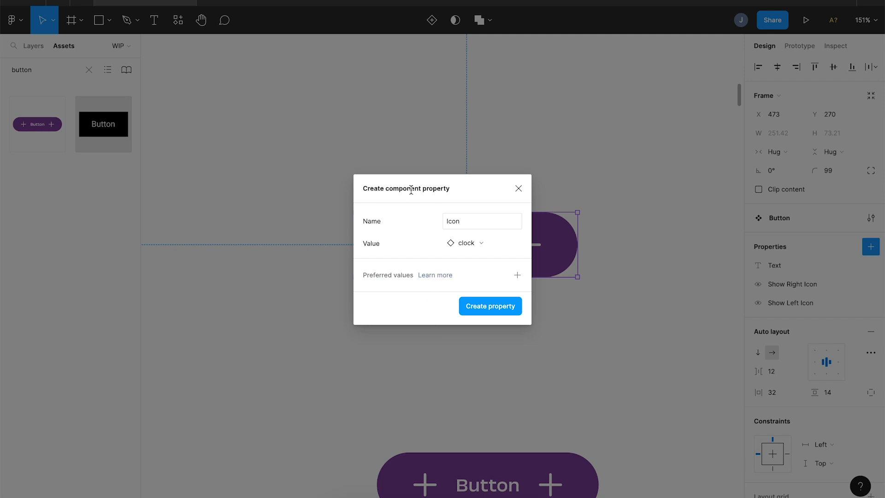
{"action": "mouse_move", "coordinate": [406, 275]}
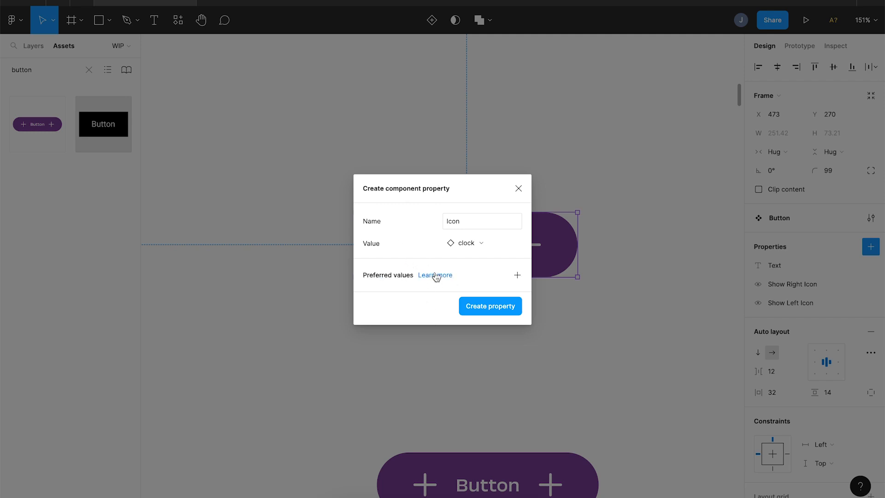
{"action": "mouse_move", "coordinate": [516, 276]}
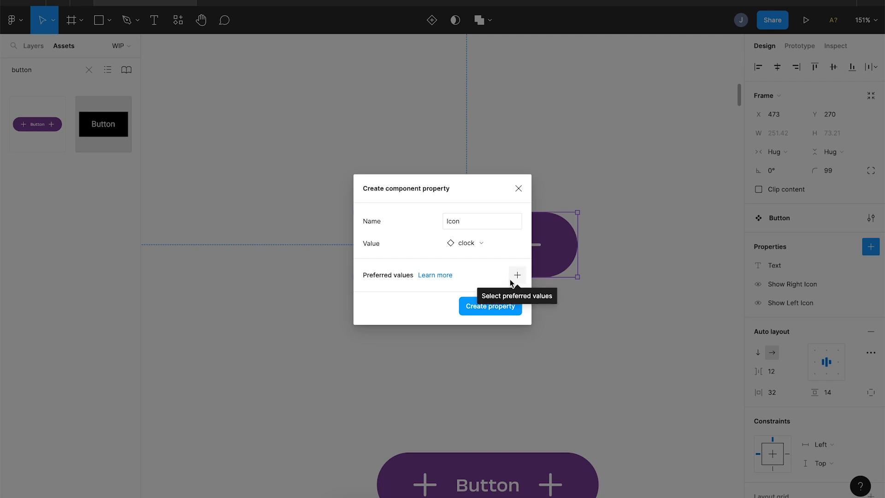
{"action": "mouse_move", "coordinate": [516, 275]}
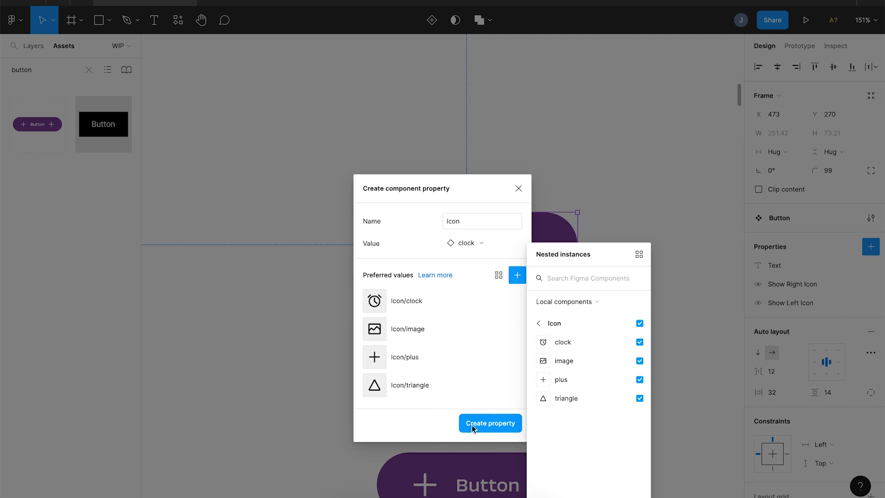
{"action": "left_click", "coordinate": [490, 422]}
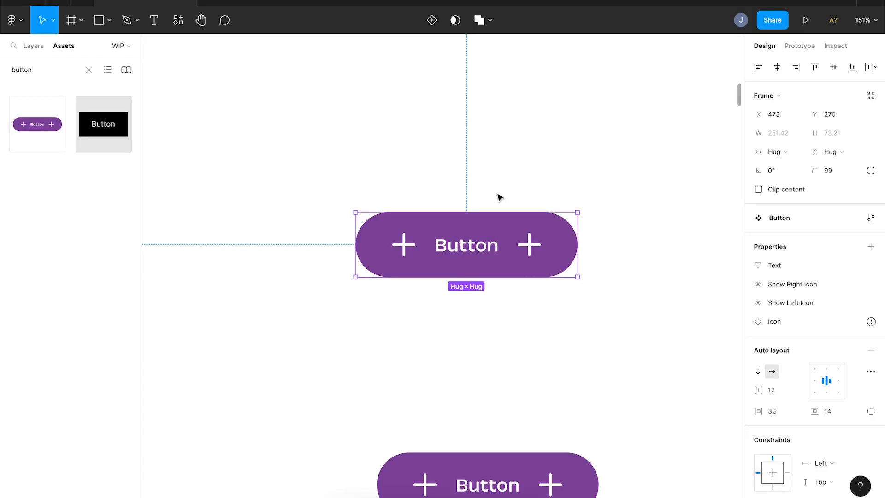
{"action": "mouse_move", "coordinate": [654, 273]}
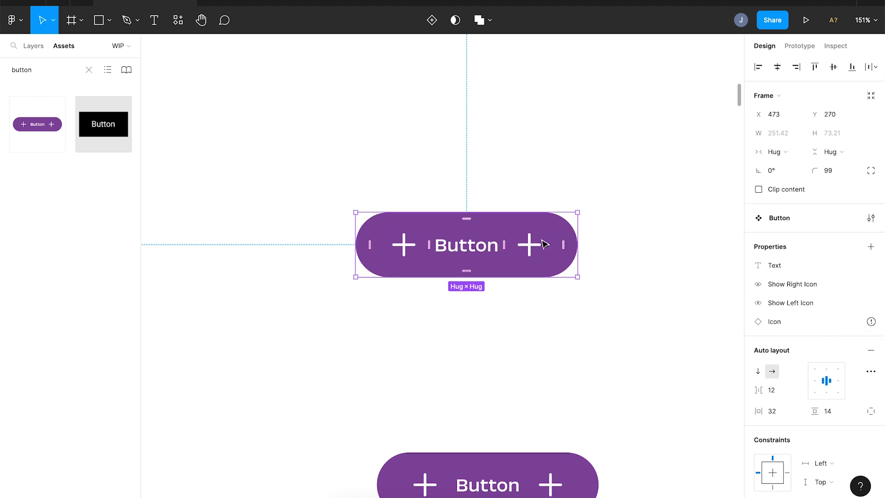
Step: Bind the right plus icon to the Icon swap property, making right icons clocks
{"action": "left_click", "coordinate": [834, 322]}
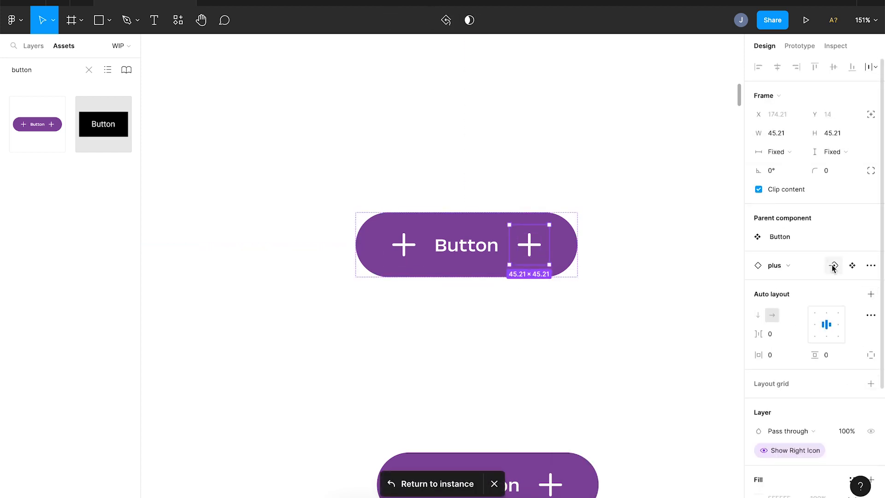
{"action": "left_click", "coordinate": [834, 266]}
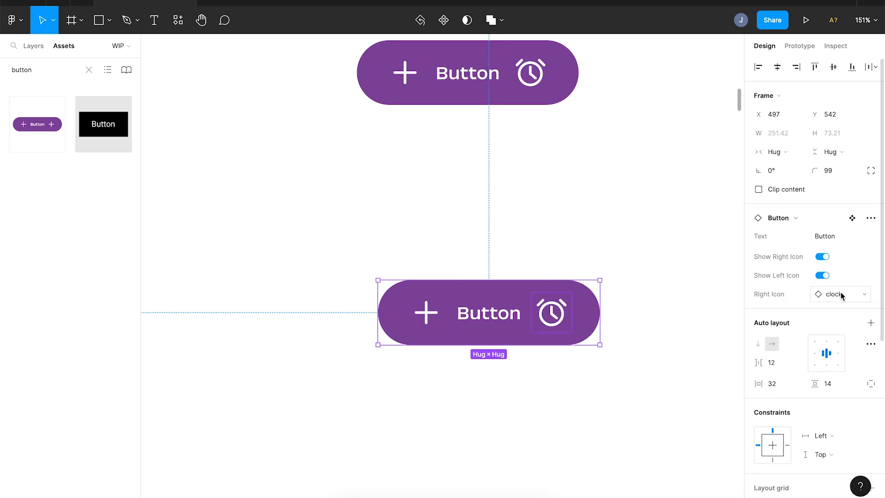
Step: Preview triangle as the instance's right icon, then close the picker keeping clock
{"action": "left_click", "coordinate": [840, 294]}
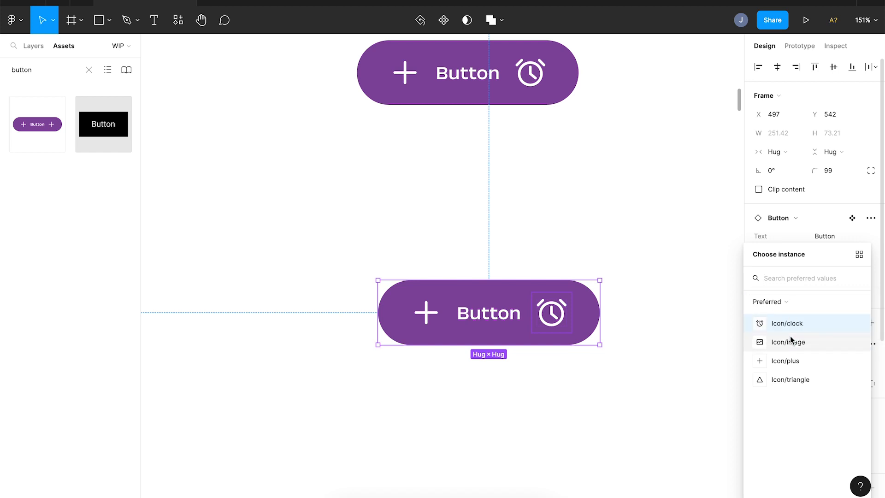
{"action": "mouse_move", "coordinate": [798, 360]}
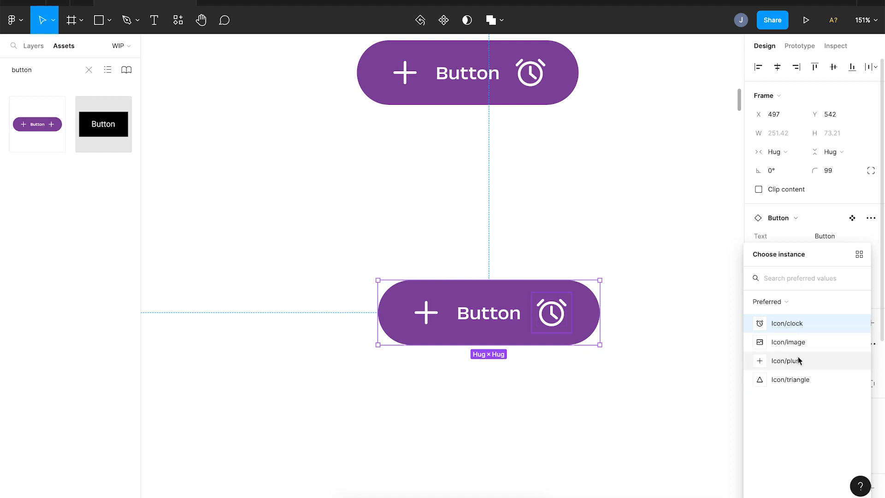
{"action": "left_click", "coordinate": [785, 361]}
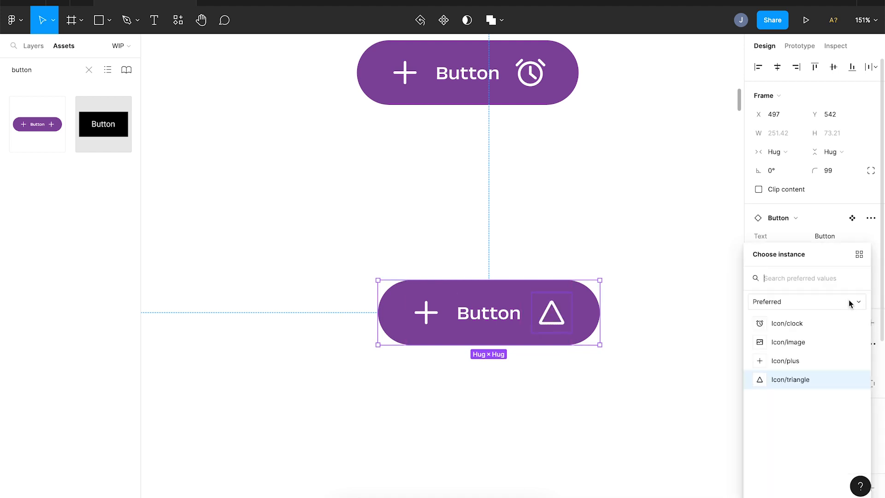
{"action": "left_click", "coordinate": [785, 360]}
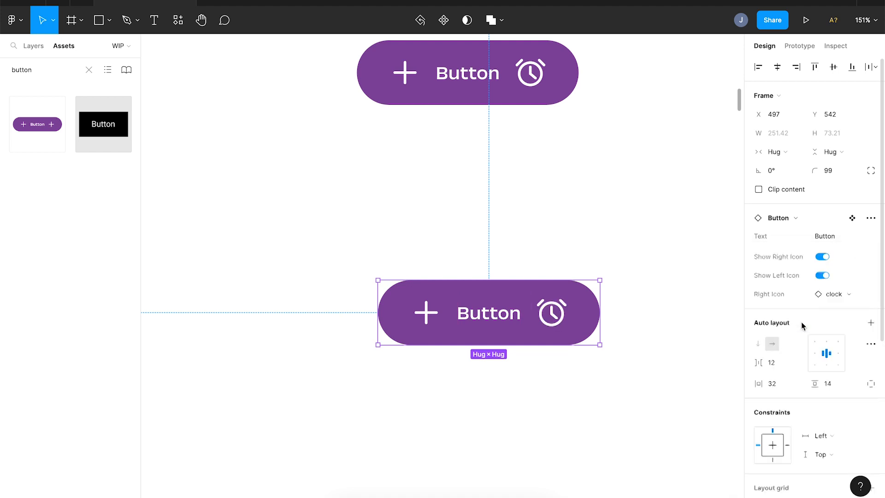
Step: Add a Variant property to the main Button component, producing State = Default
{"action": "left_click", "coordinate": [871, 246]}
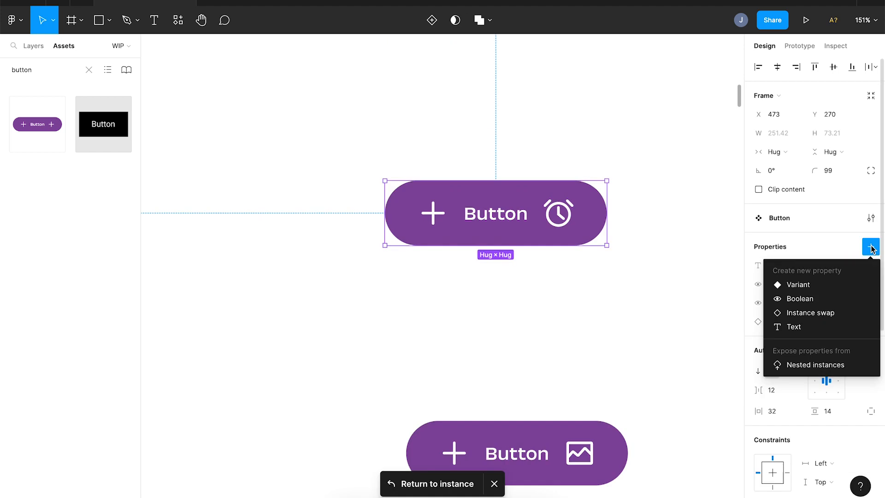
{"action": "mouse_move", "coordinate": [818, 275]}
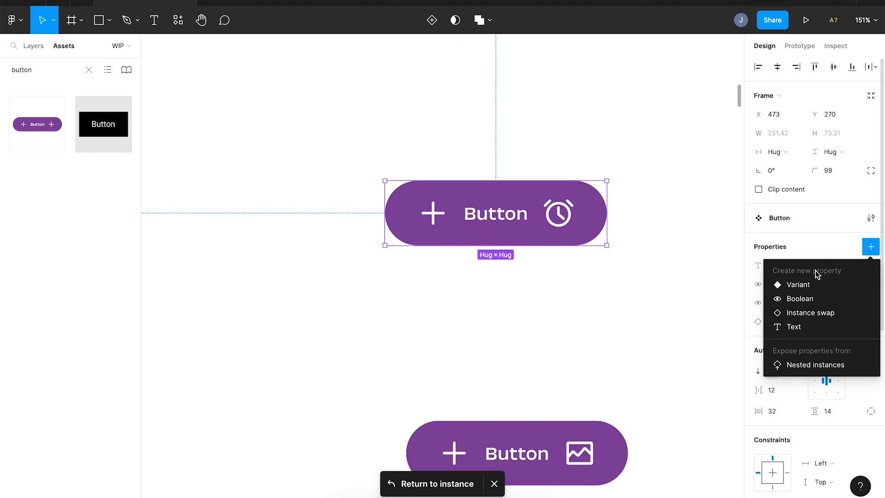
{"action": "mouse_move", "coordinate": [798, 284]}
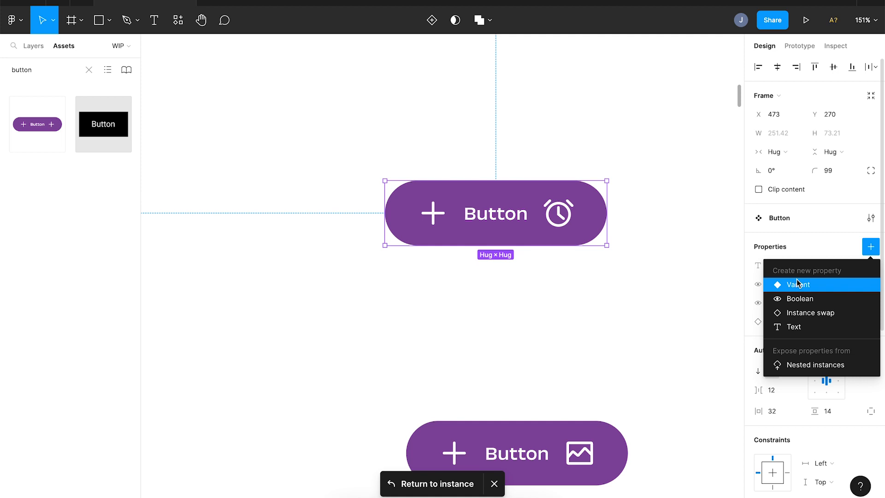
{"action": "mouse_move", "coordinate": [794, 285]}
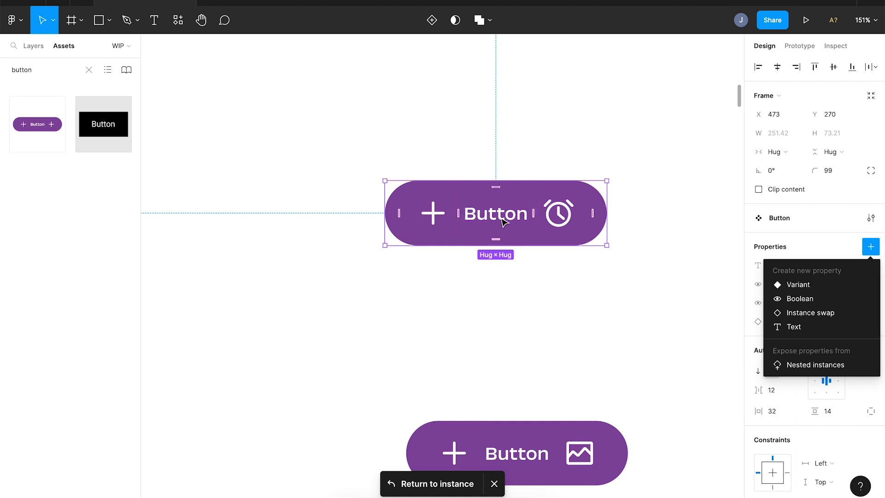
{"action": "left_click", "coordinate": [501, 117]}
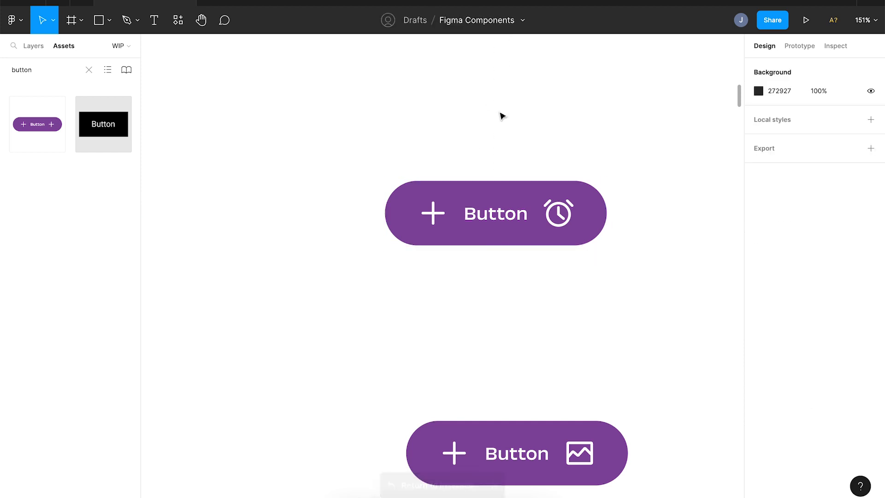
{"action": "double_click", "coordinate": [495, 213]}
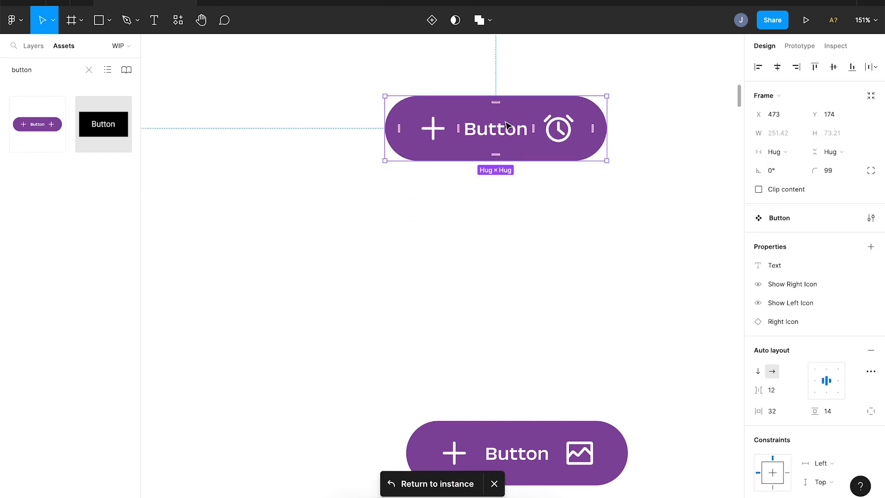
{"action": "mouse_move", "coordinate": [505, 126]}
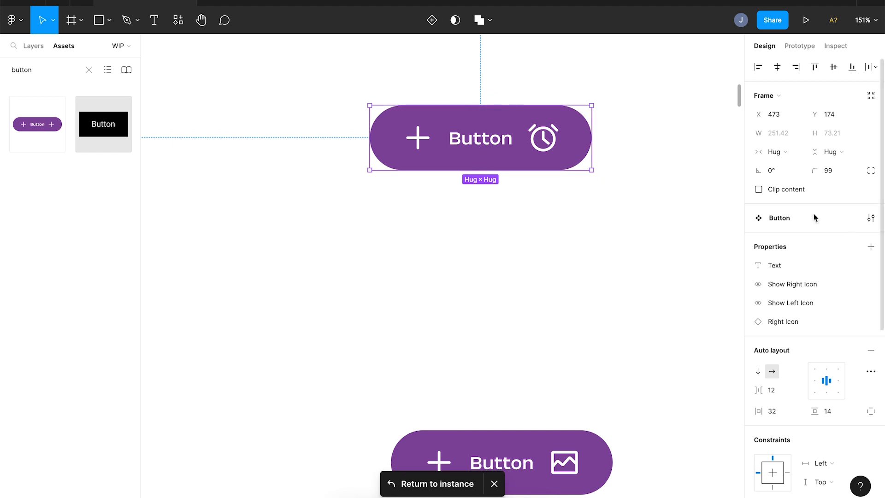
{"action": "left_click", "coordinate": [870, 246]}
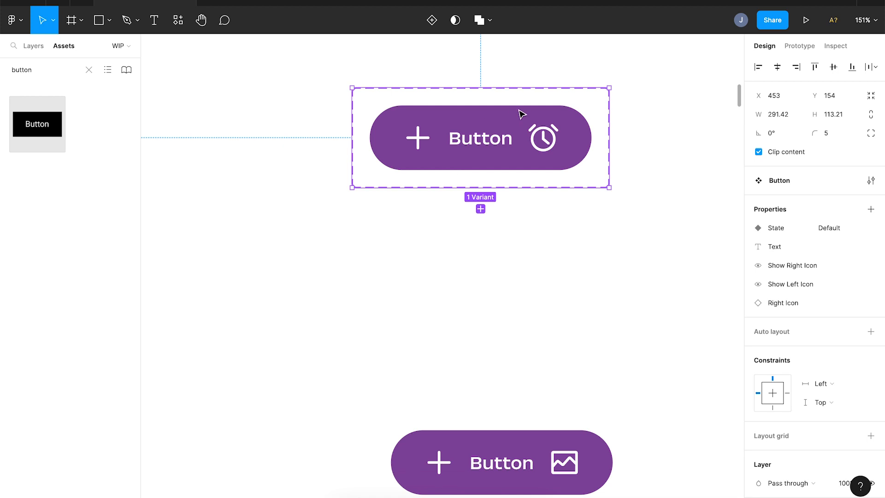
{"action": "mouse_move", "coordinate": [375, 85]}
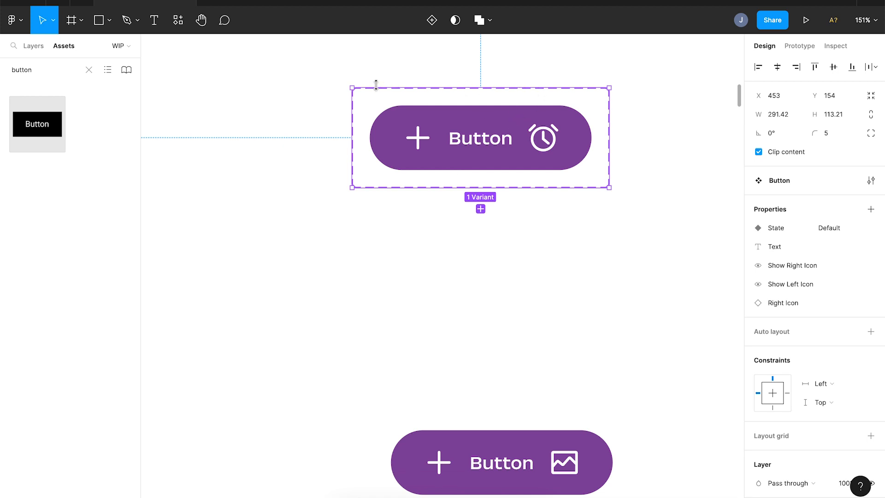
{"action": "mouse_move", "coordinate": [595, 159]}
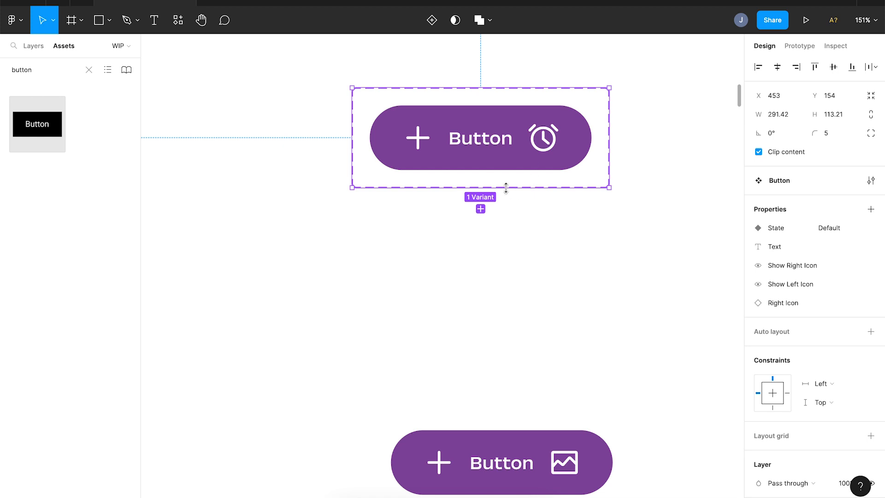
Step: Add a Hover State variant to the Button set with a darker purple fill
{"action": "left_click_drag", "start_coordinate": [506, 188], "coordinate": [480, 300]}
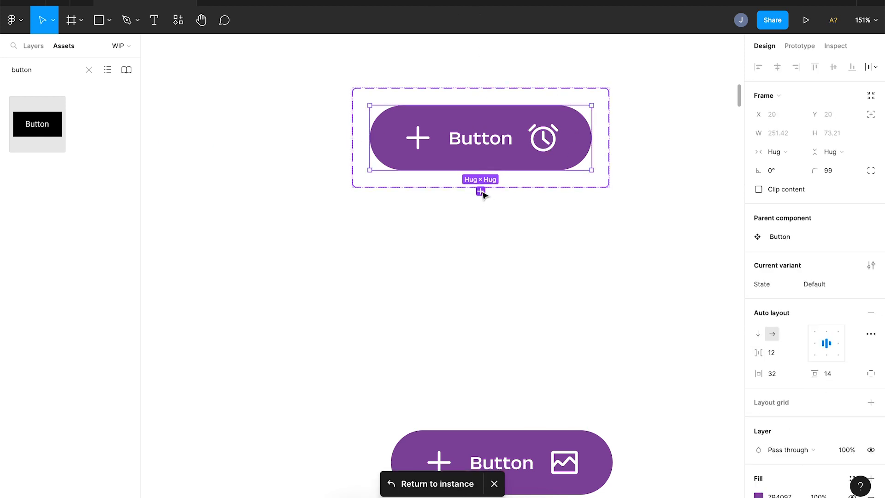
{"action": "mouse_move", "coordinate": [481, 190]}
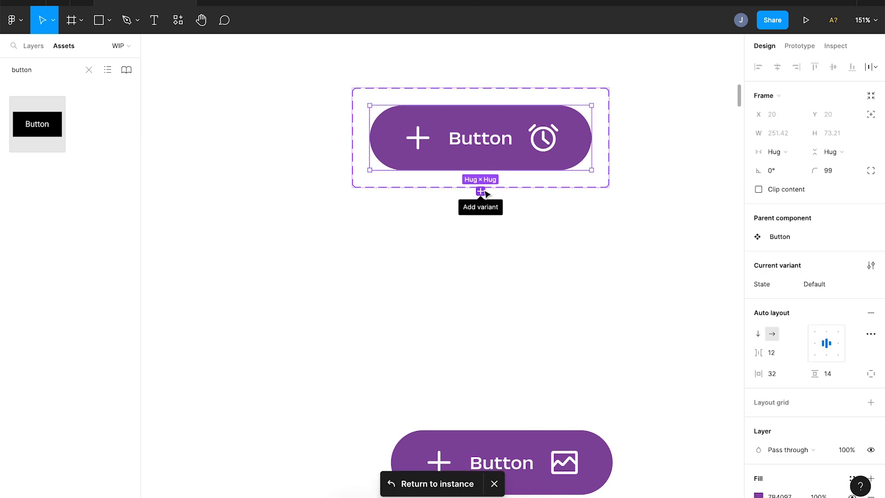
{"action": "left_click", "coordinate": [480, 191]}
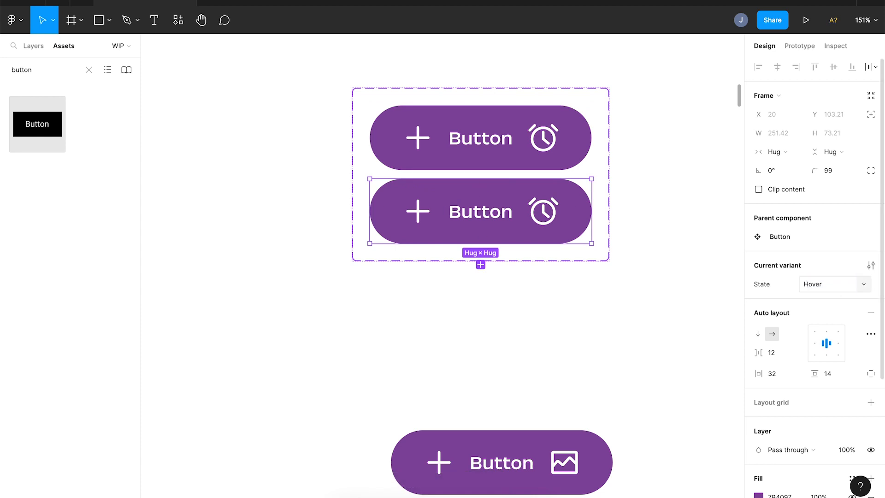
{"action": "scroll", "scroll_direction": "down", "scroll_amount": 3}
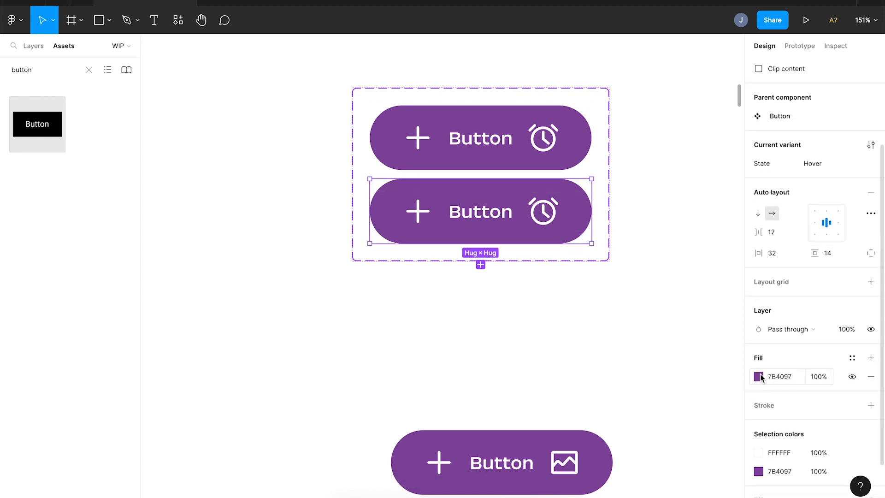
{"action": "left_click", "coordinate": [759, 376]}
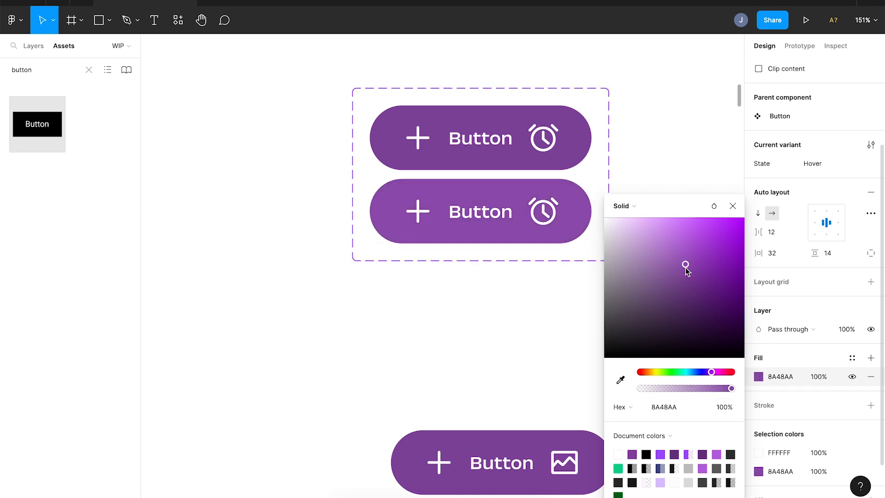
{"action": "left_click_drag", "start_coordinate": [685, 266], "coordinate": [697, 293]}
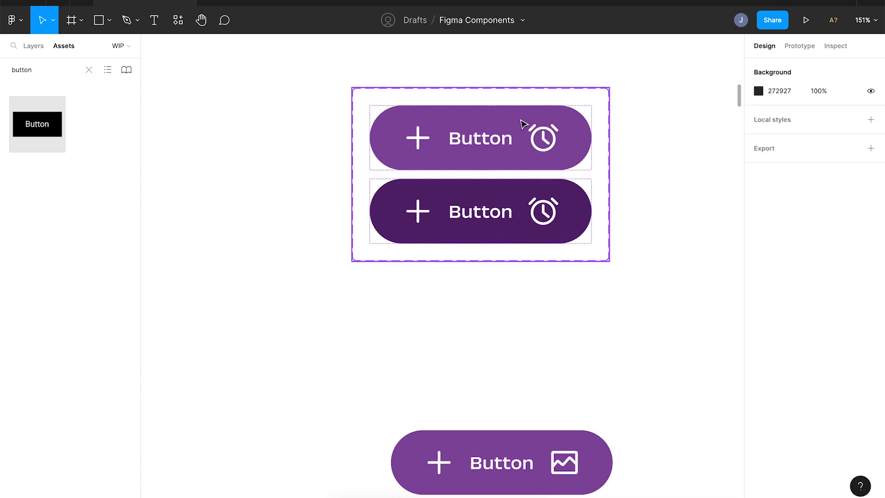
{"action": "left_click", "coordinate": [480, 211]}
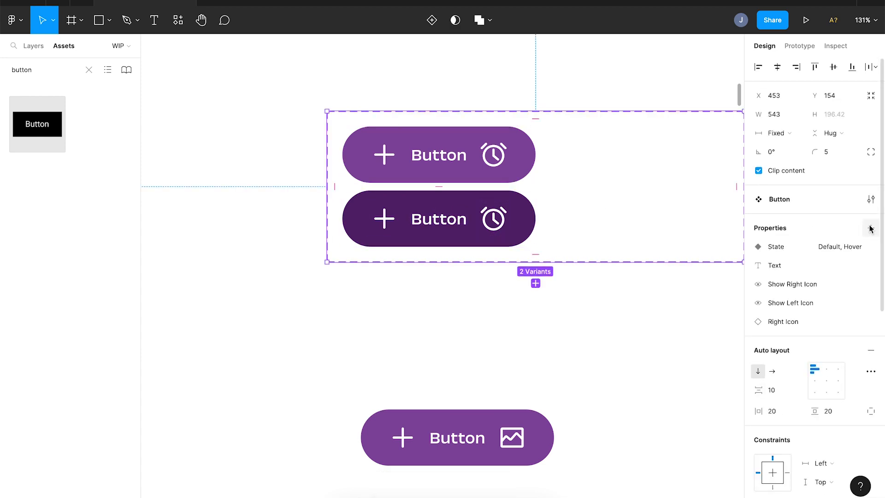
Step: Add a Size property with Default and Large values, Large using text size 24
{"action": "left_click", "coordinate": [871, 228]}
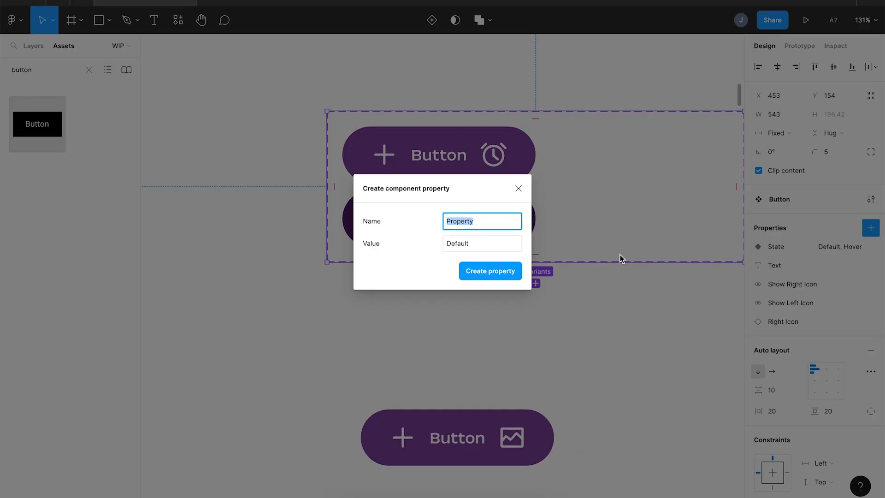
{"action": "type", "text": "Size"}
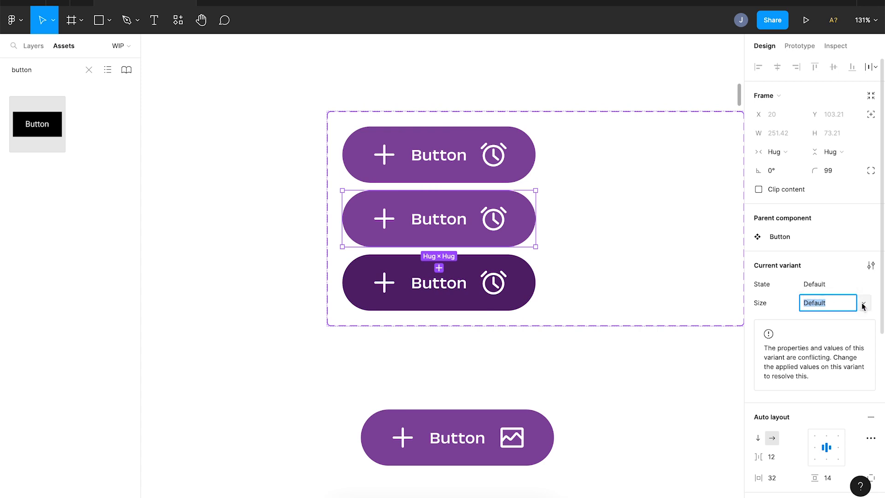
{"action": "type", "text": "New value"}
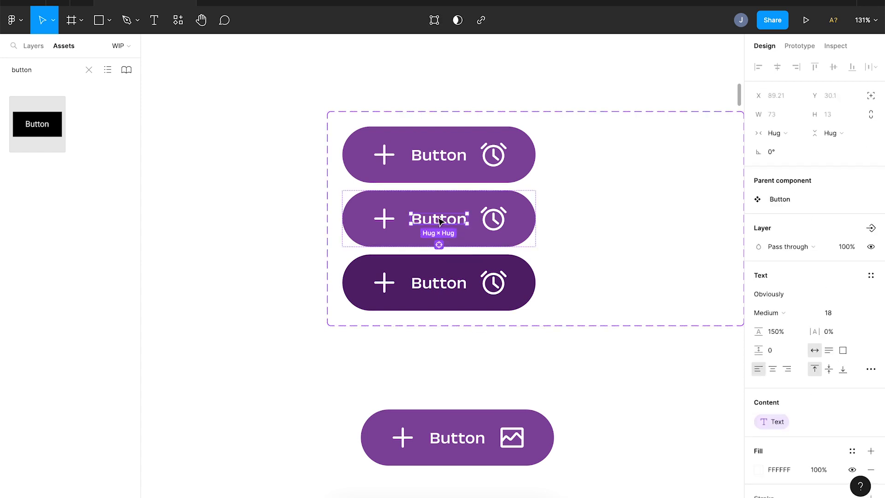
{"action": "type", "text": "24"}
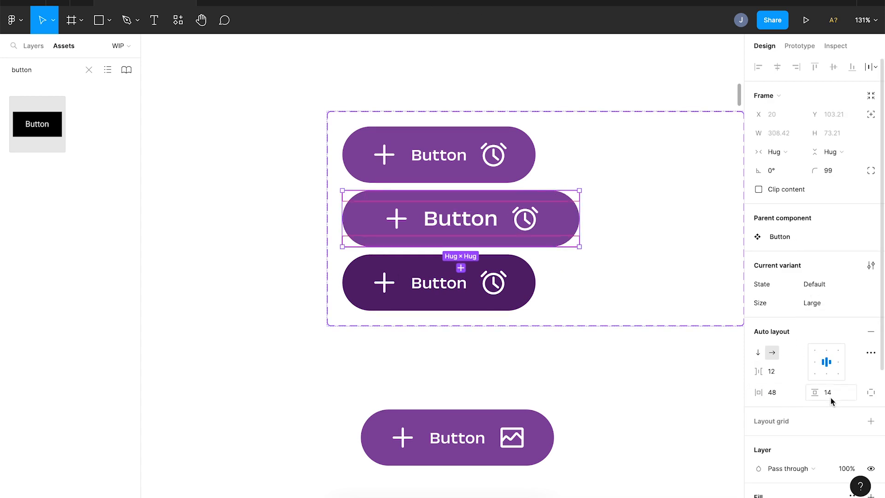
{"action": "type", "text": "24"}
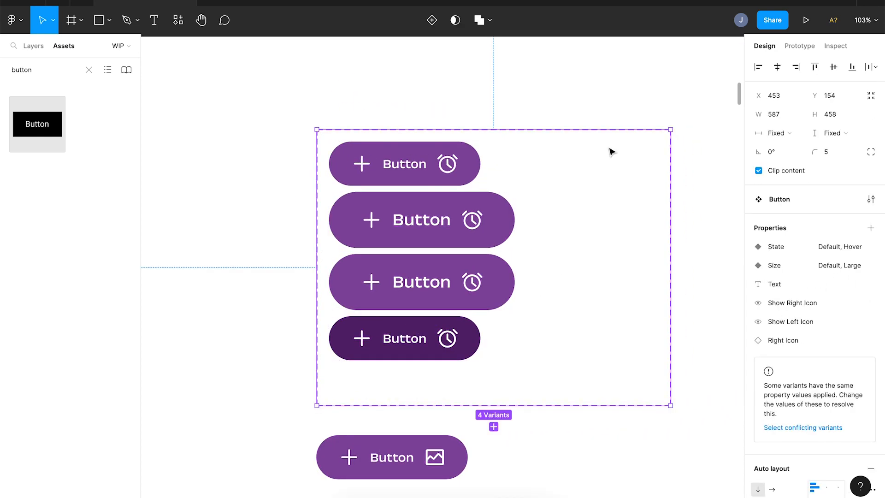
{"action": "mouse_move", "coordinate": [782, 374]}
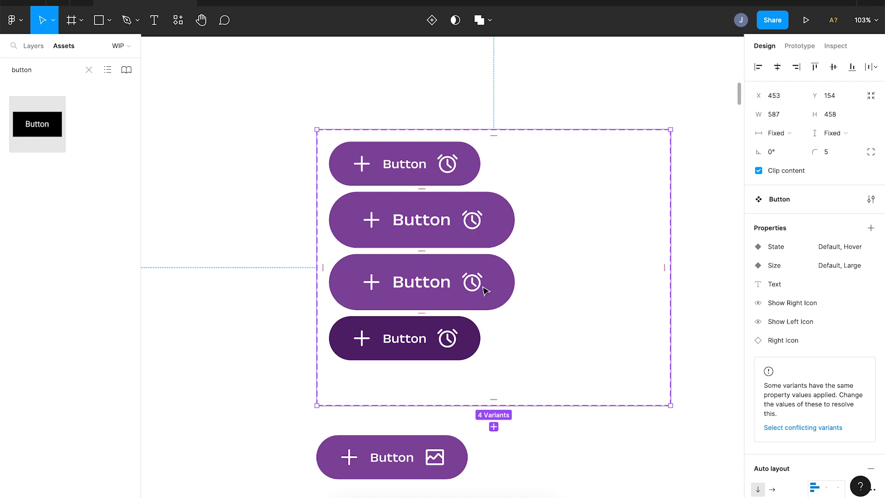
{"action": "mouse_move", "coordinate": [483, 242]}
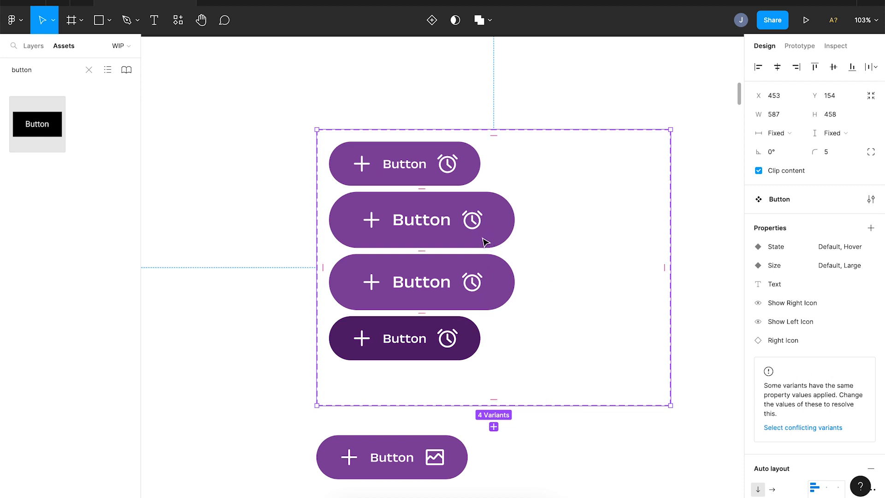
{"action": "mouse_move", "coordinate": [729, 207]}
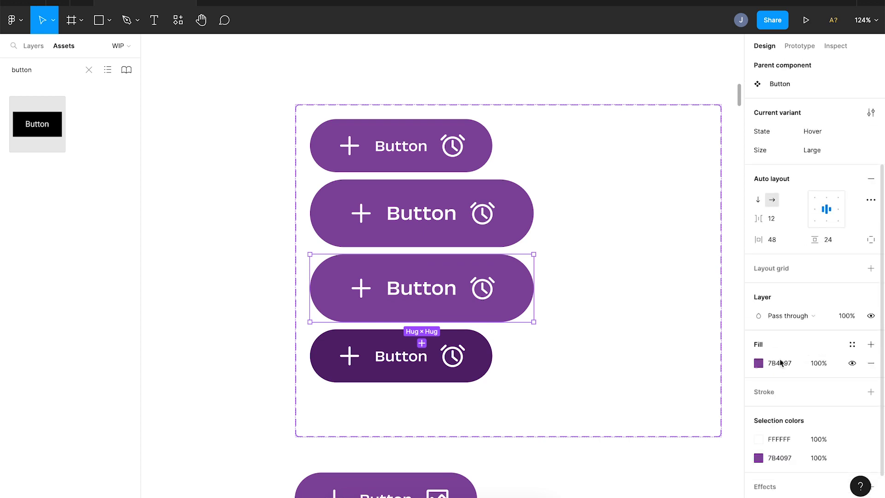
Step: Select the whole Button component set with all four variants
{"action": "left_click", "coordinate": [772, 362]}
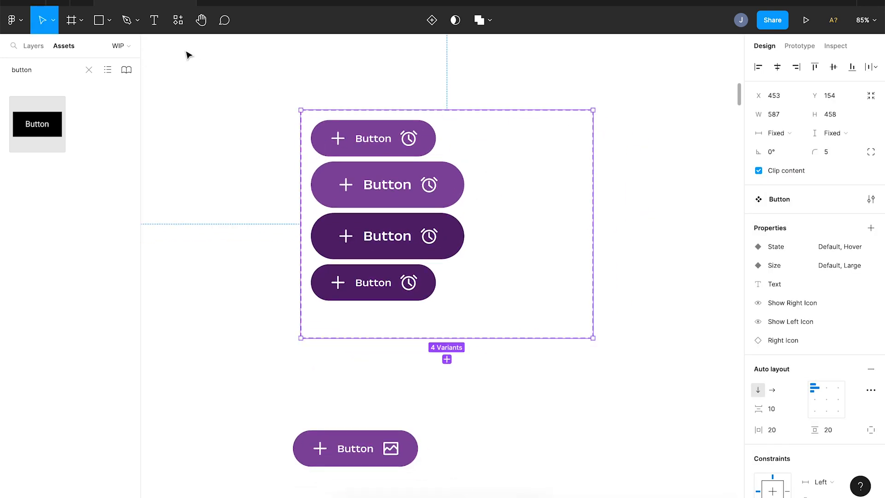
Step: Search plugins for 'pro' and run Propstar on the Button set
{"action": "left_click", "coordinate": [177, 20]}
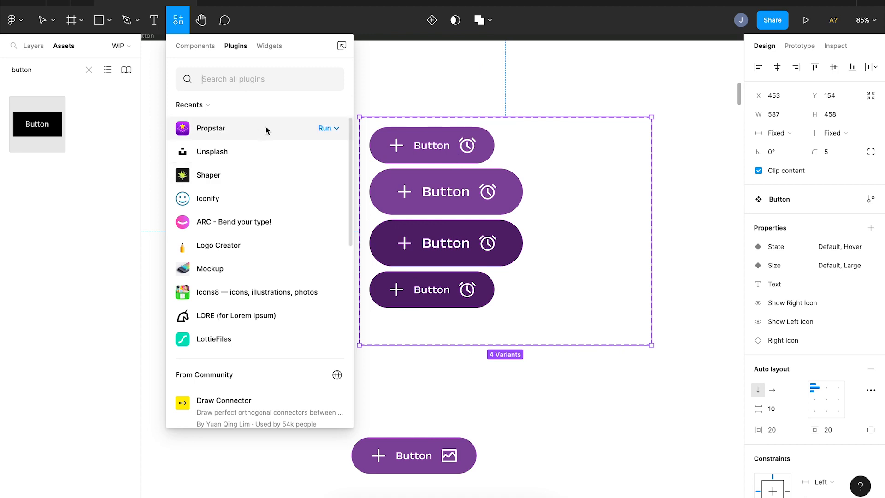
{"action": "type", "text": "pro"}
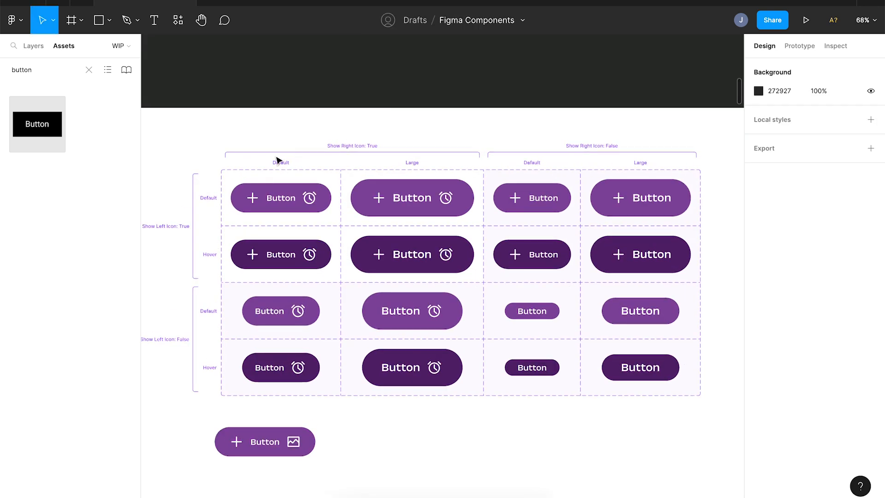
{"action": "mouse_move", "coordinate": [482, 169]}
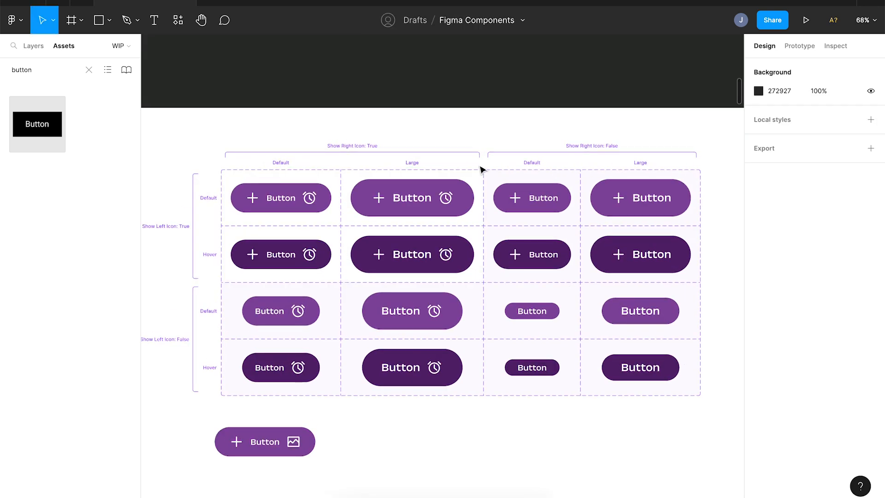
{"action": "scroll", "scroll_direction": "down", "scroll_amount": 3}
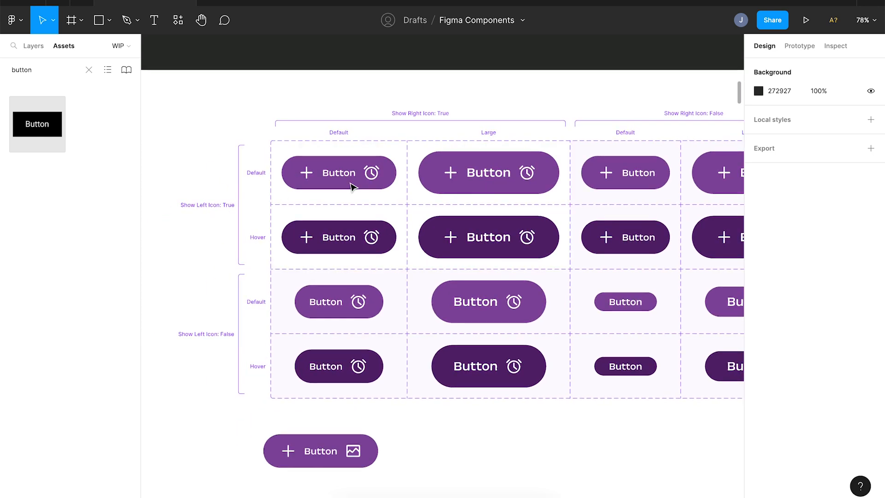
{"action": "mouse_move", "coordinate": [218, 209]}
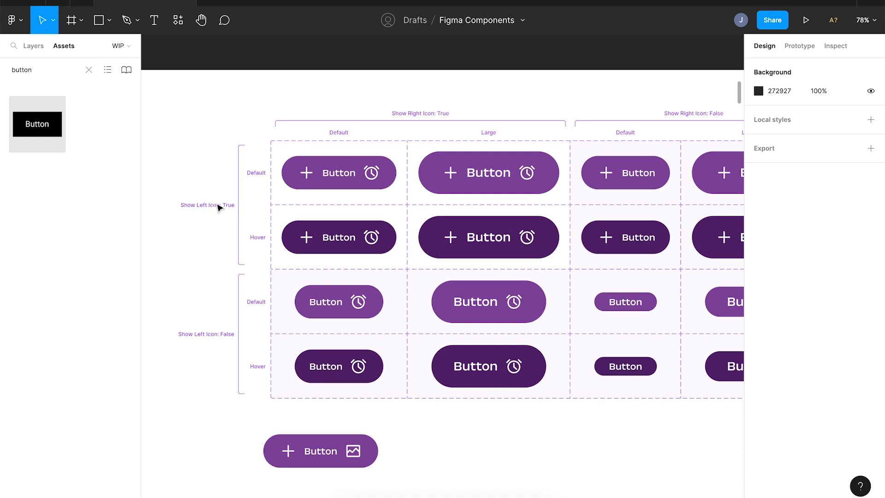
{"action": "mouse_move", "coordinate": [408, 99]}
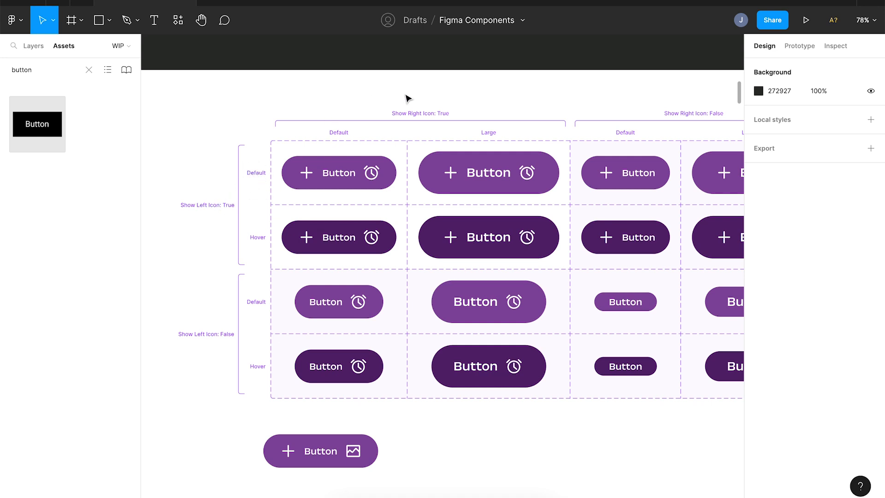
{"action": "mouse_move", "coordinate": [255, 171]}
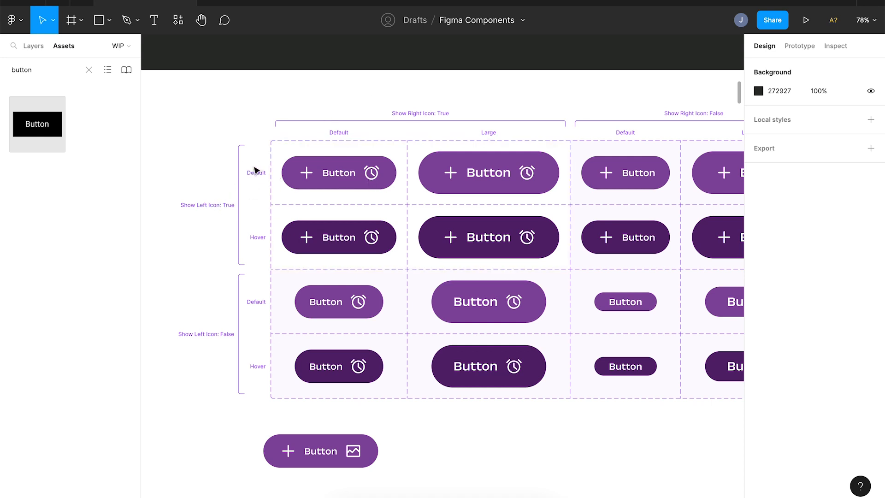
{"action": "mouse_move", "coordinate": [261, 237]}
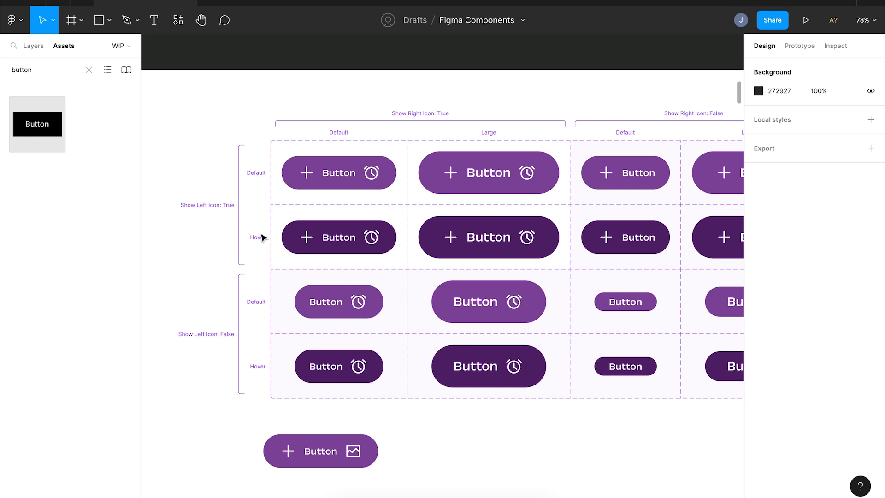
{"action": "left_click", "coordinate": [488, 243]}
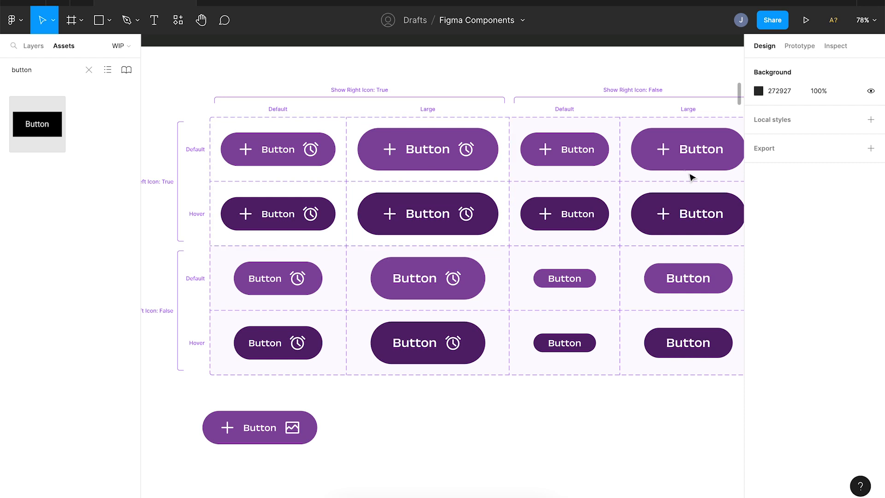
{"action": "mouse_move", "coordinate": [378, 103]}
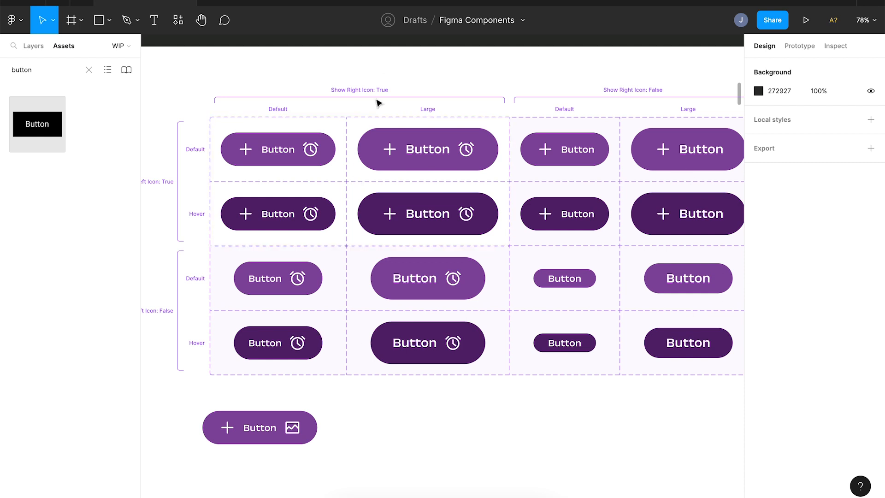
{"action": "mouse_move", "coordinate": [386, 74]}
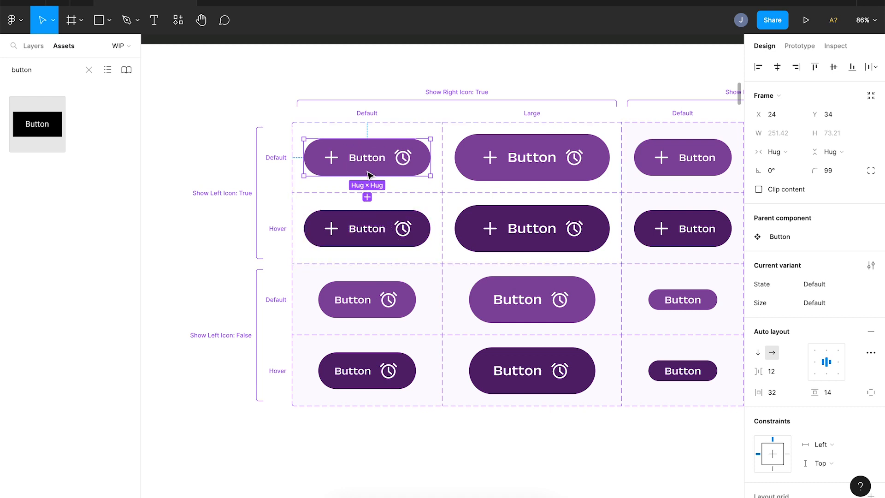
Step: Add a While hovering interaction from Default to Hover, Smart animate, ease out, duration 400
{"action": "double_click", "coordinate": [367, 158]}
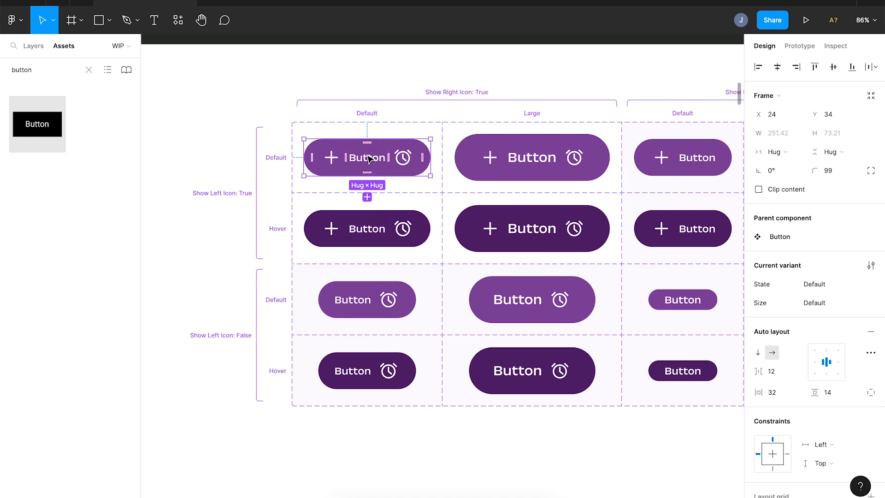
{"action": "left_click", "coordinate": [799, 45]}
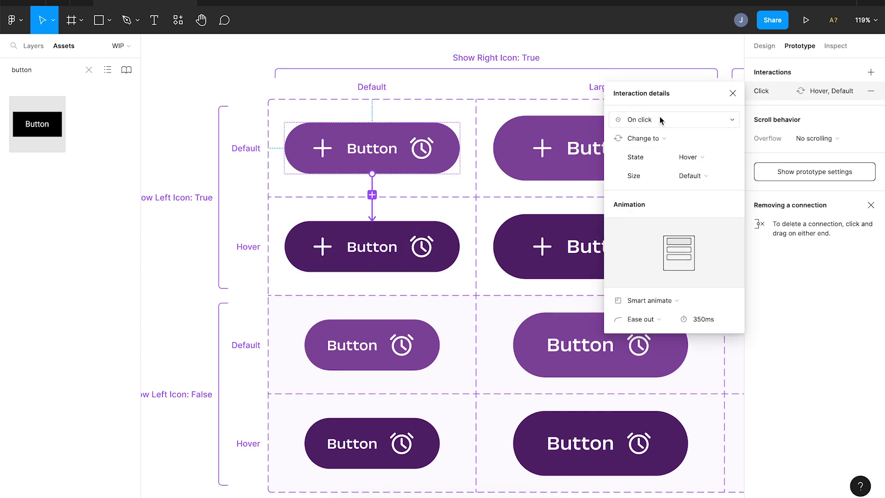
{"action": "left_click", "coordinate": [674, 119]}
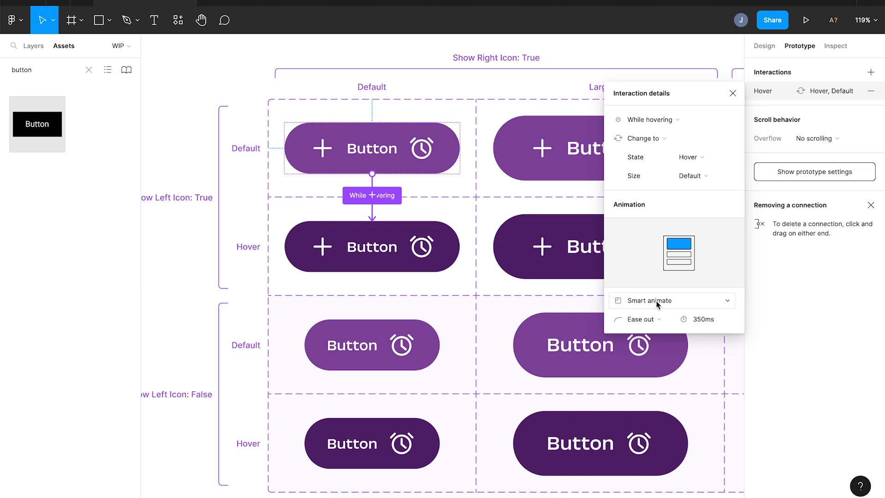
{"action": "type", "text": "400s"}
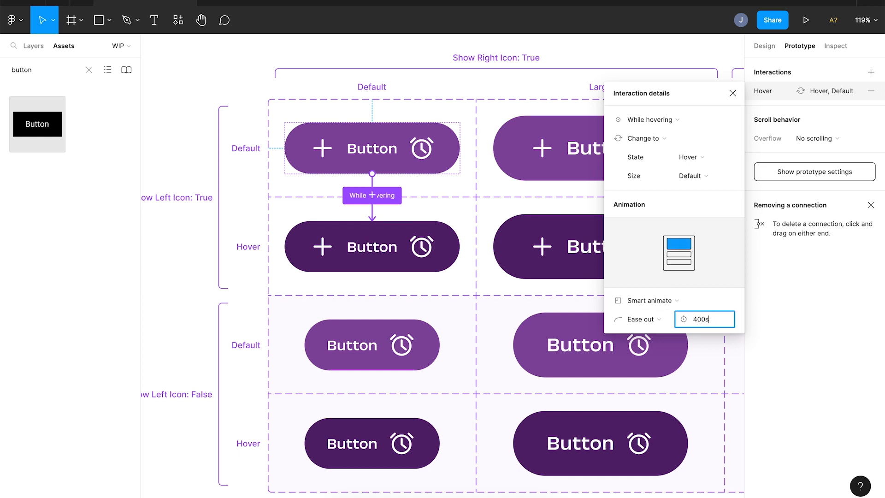
{"action": "left_click", "coordinate": [733, 93]}
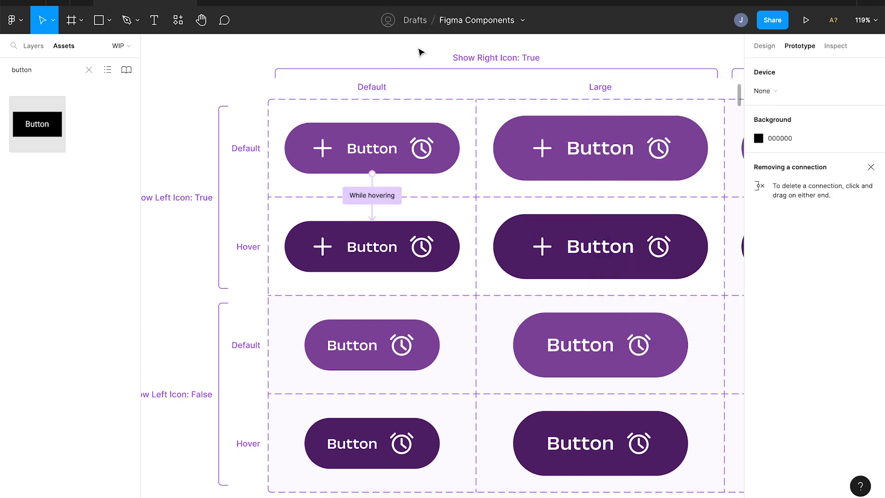
{"action": "left_click", "coordinate": [372, 148]}
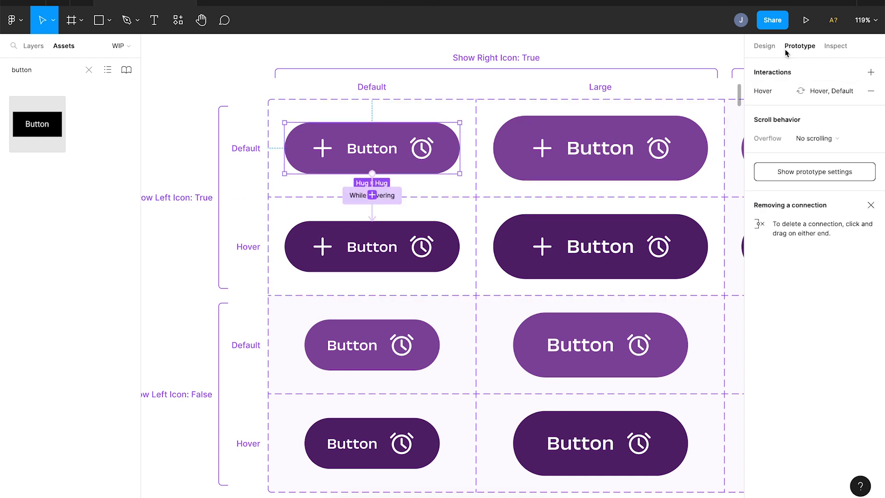
Step: Present the Hyperion Desktop landing page to preview the button hover
{"action": "left_click", "coordinate": [764, 46]}
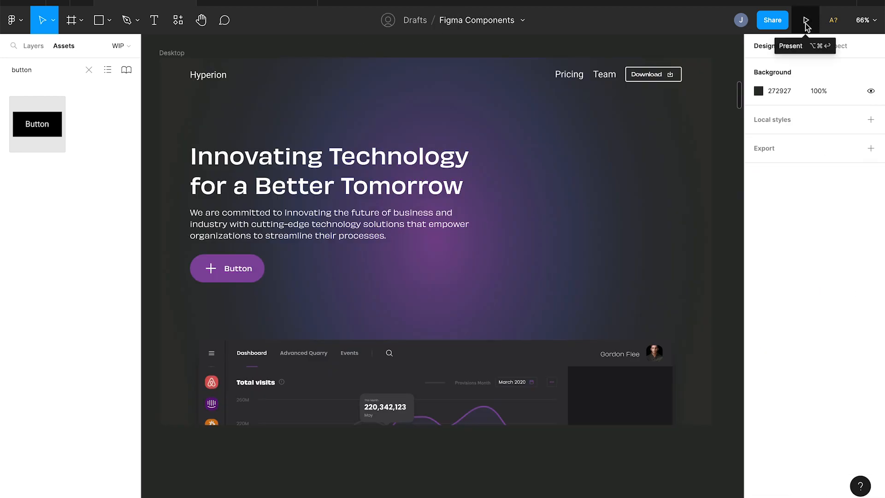
{"action": "left_click", "coordinate": [806, 20]}
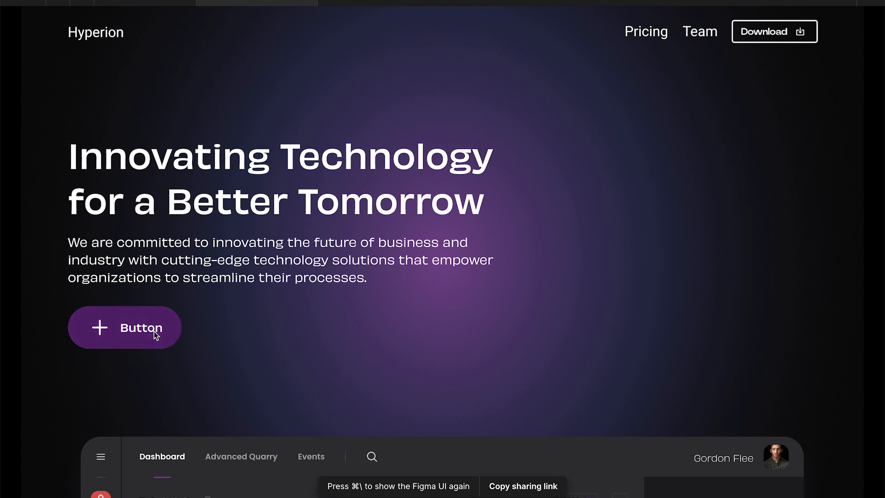
{"action": "mouse_move", "coordinate": [219, 331]}
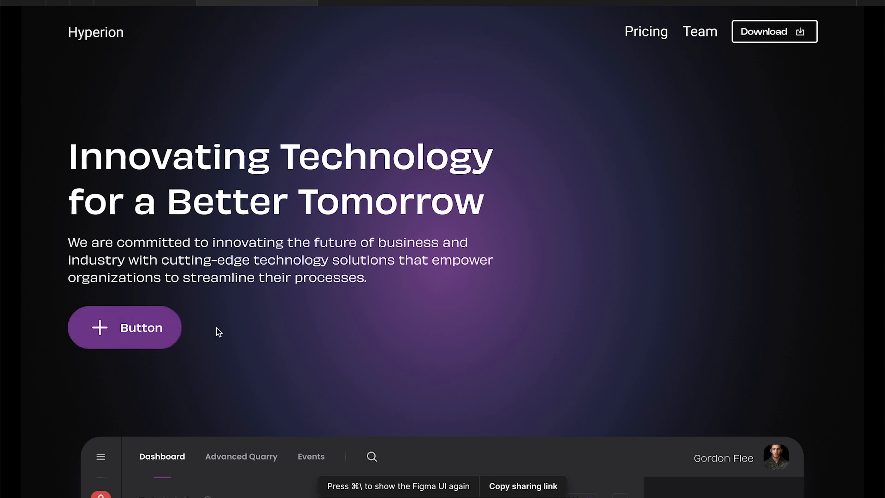
{"action": "mouse_move", "coordinate": [197, 322]}
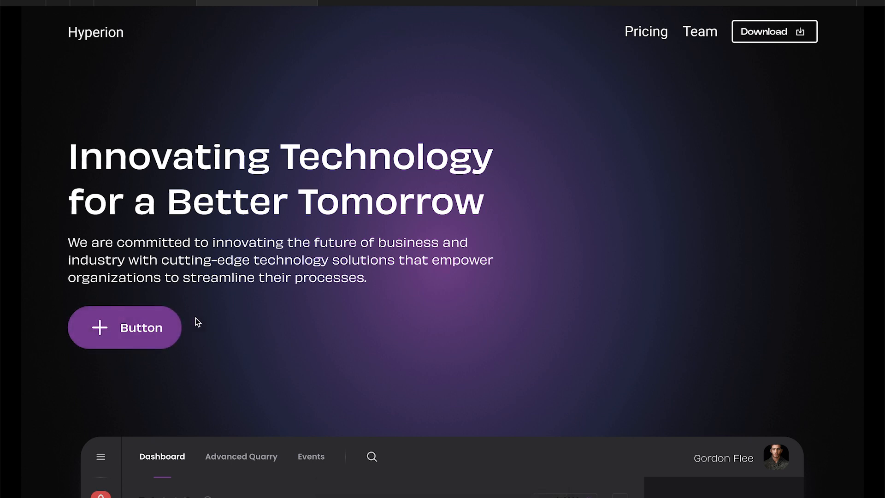